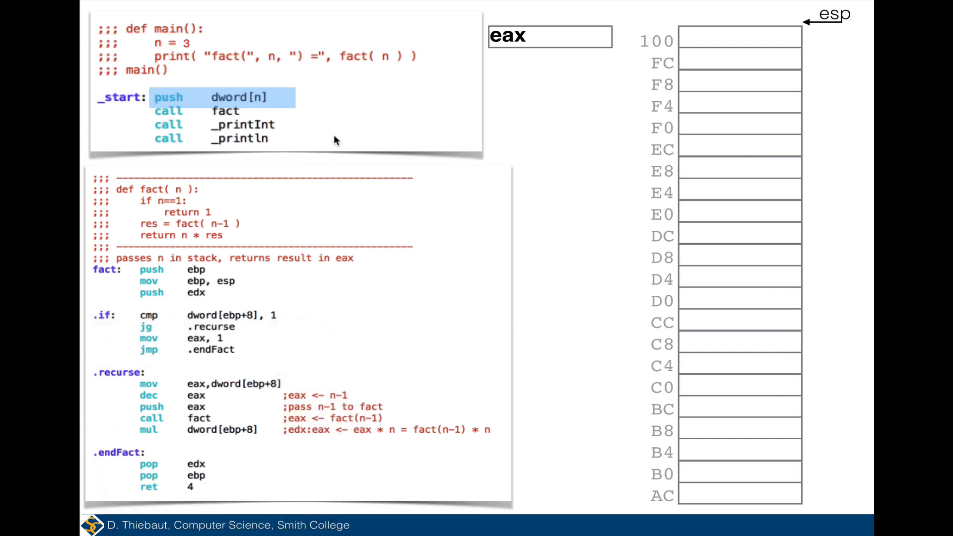
mouse_move(389, 151)
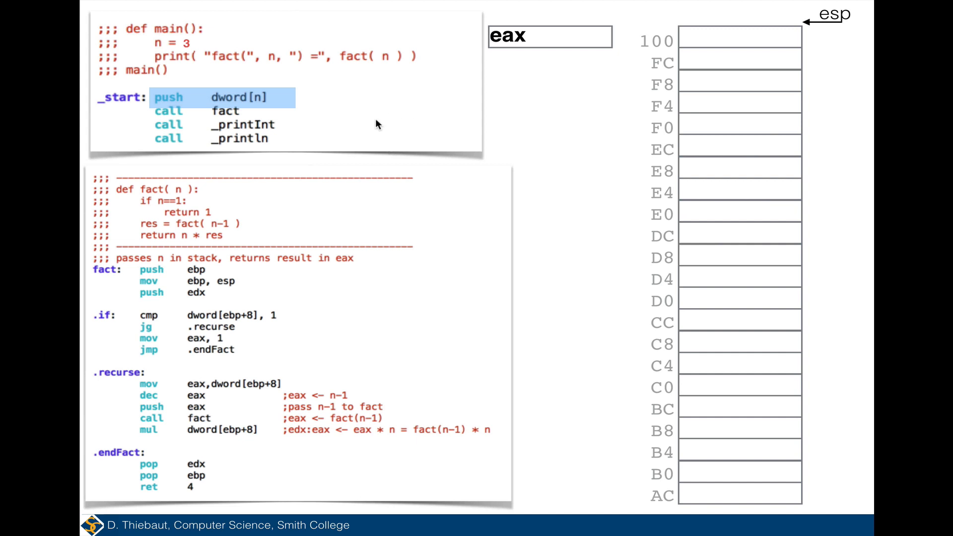
mouse_move(188, 107)
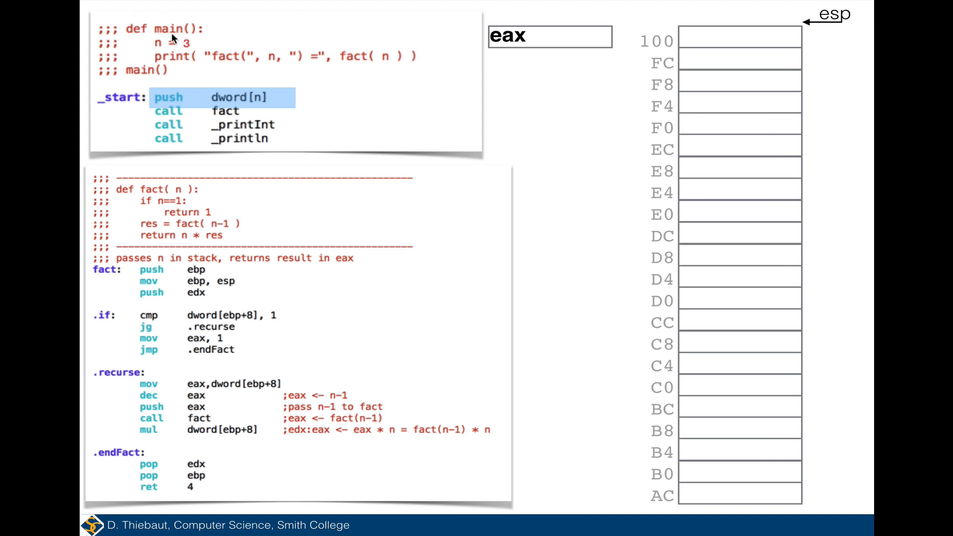
mouse_move(167, 54)
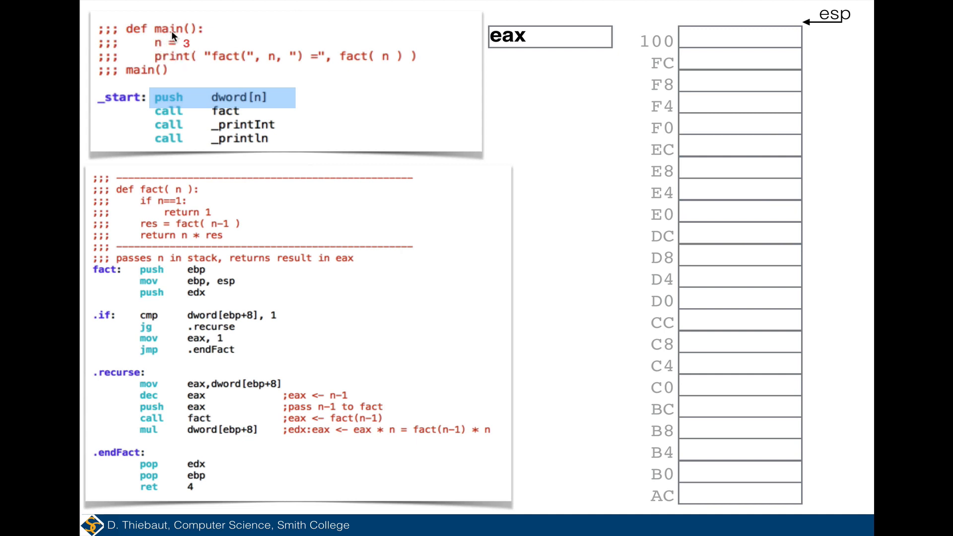
mouse_move(184, 58)
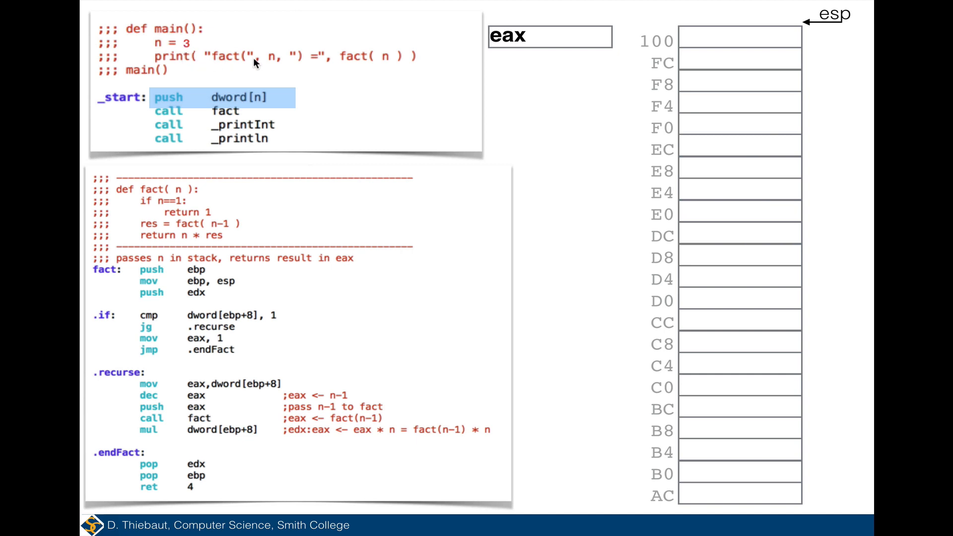
mouse_move(277, 64)
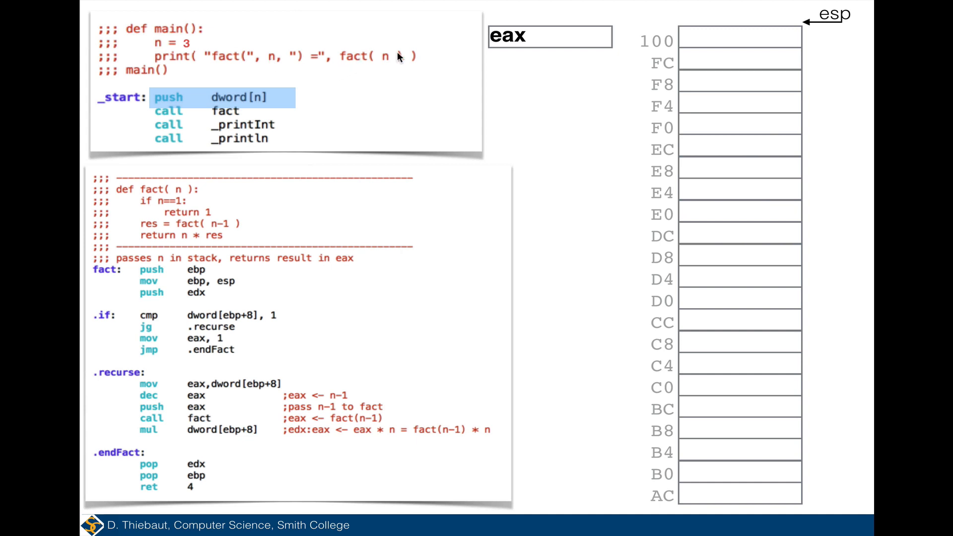
mouse_move(401, 64)
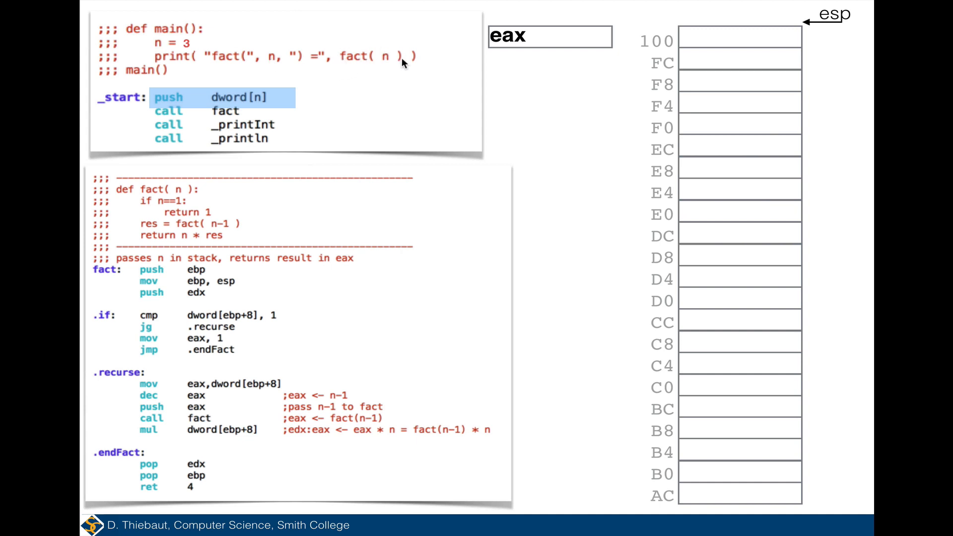
mouse_move(384, 66)
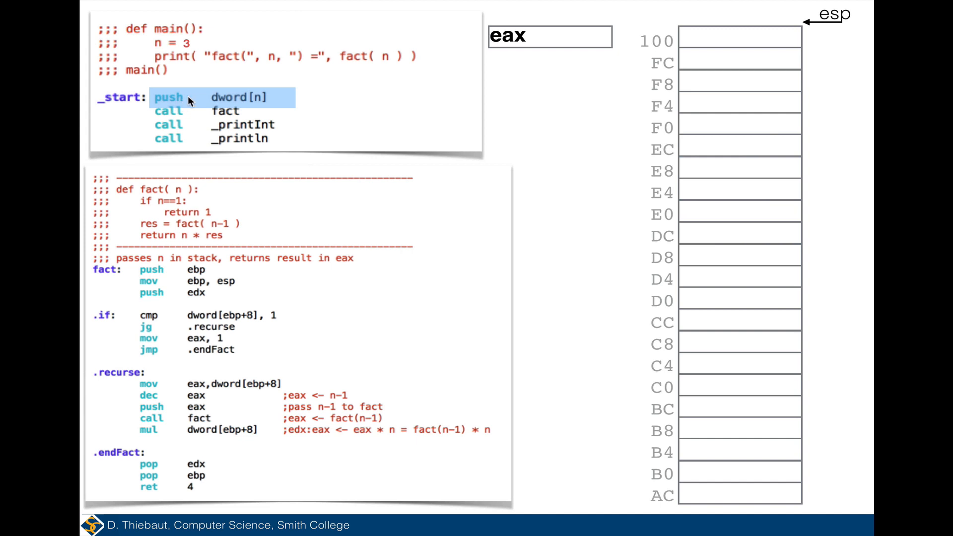
mouse_move(246, 102)
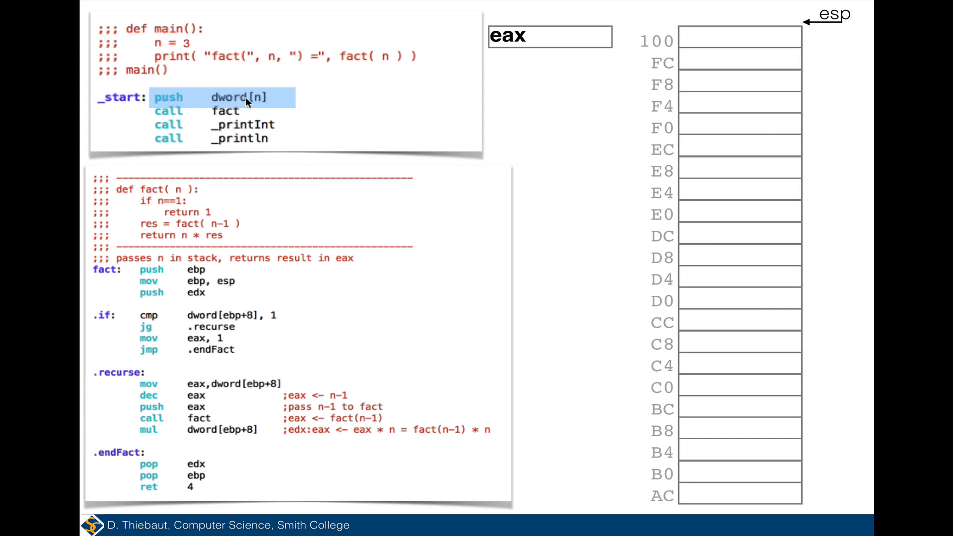
mouse_move(255, 104)
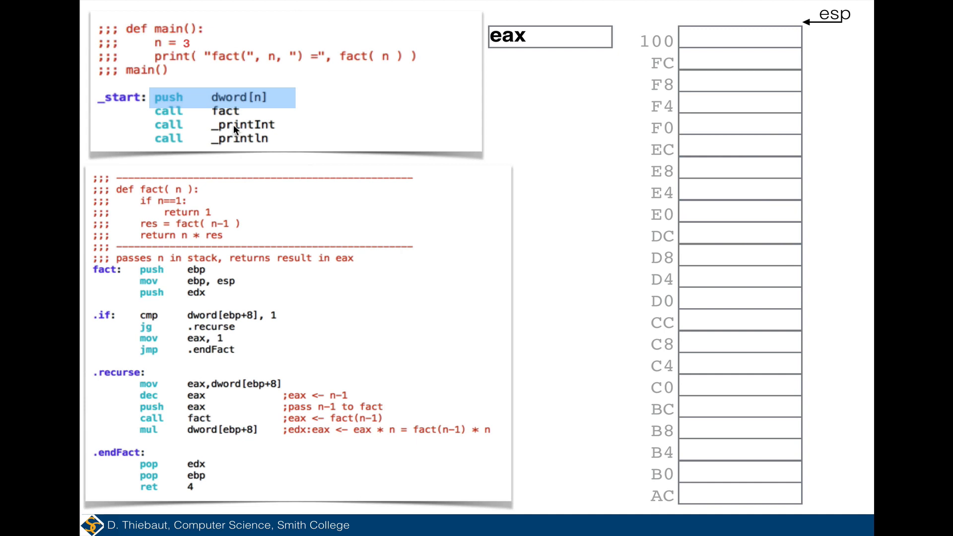
mouse_move(239, 131)
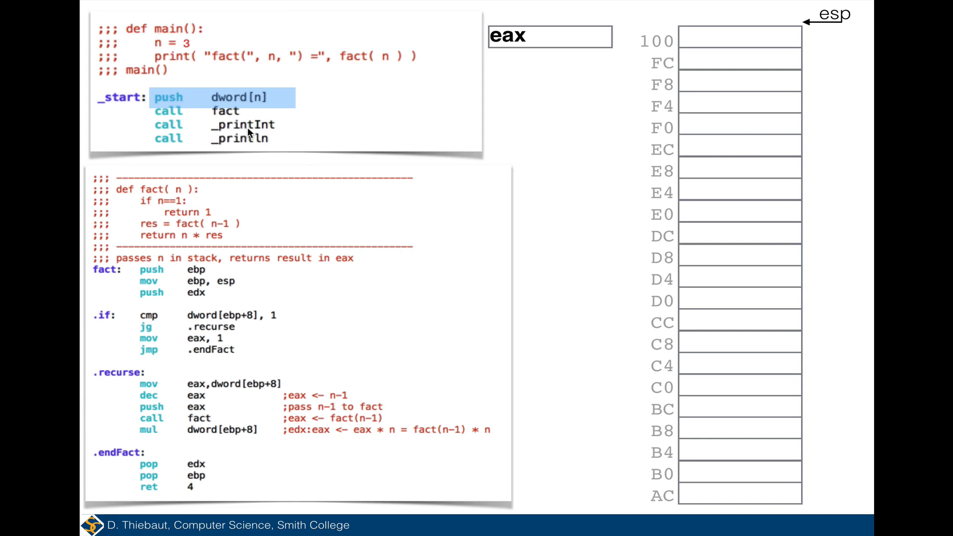
mouse_move(272, 142)
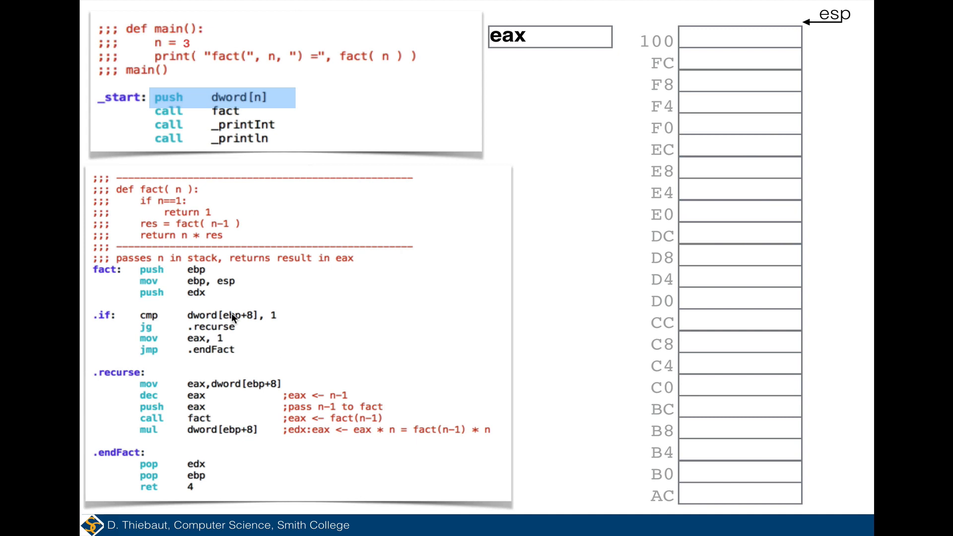
mouse_move(210, 295)
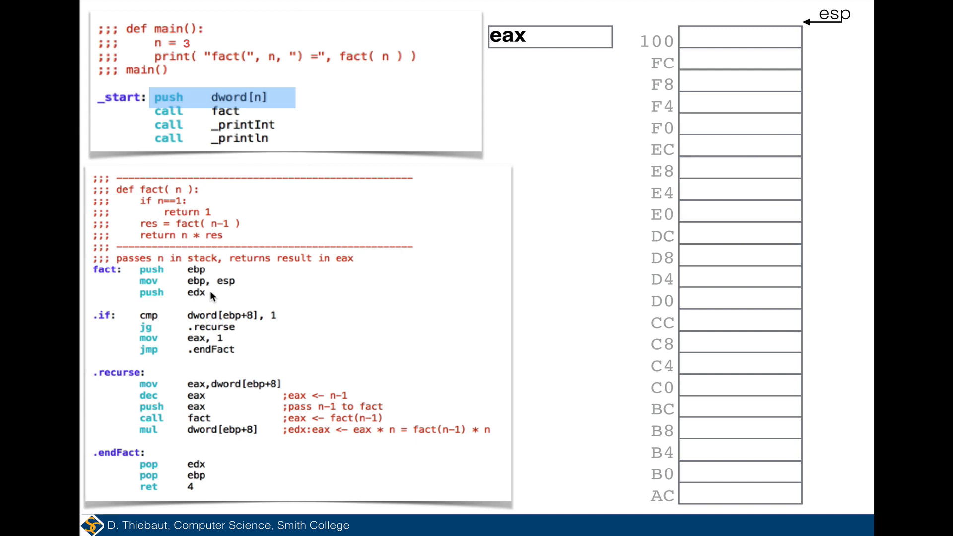
mouse_move(170, 273)
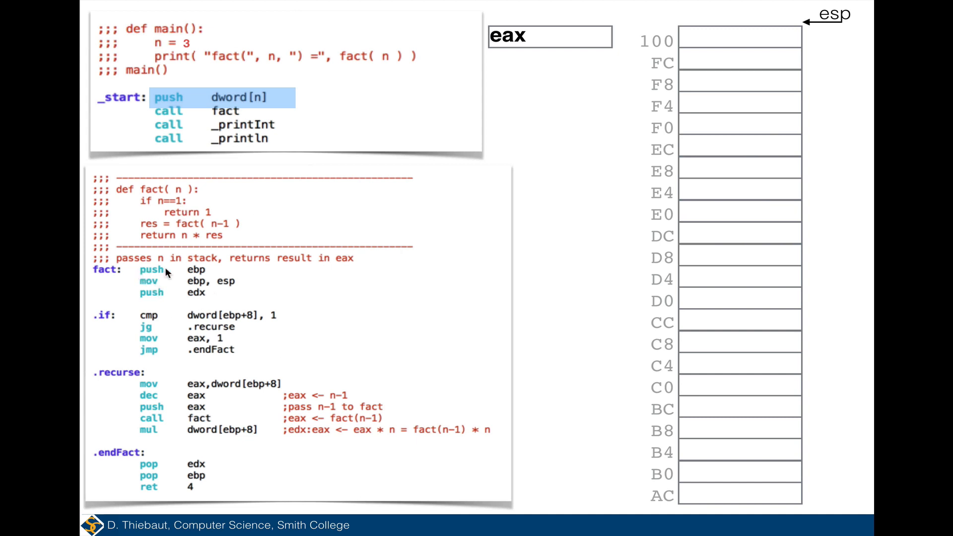
mouse_move(221, 288)
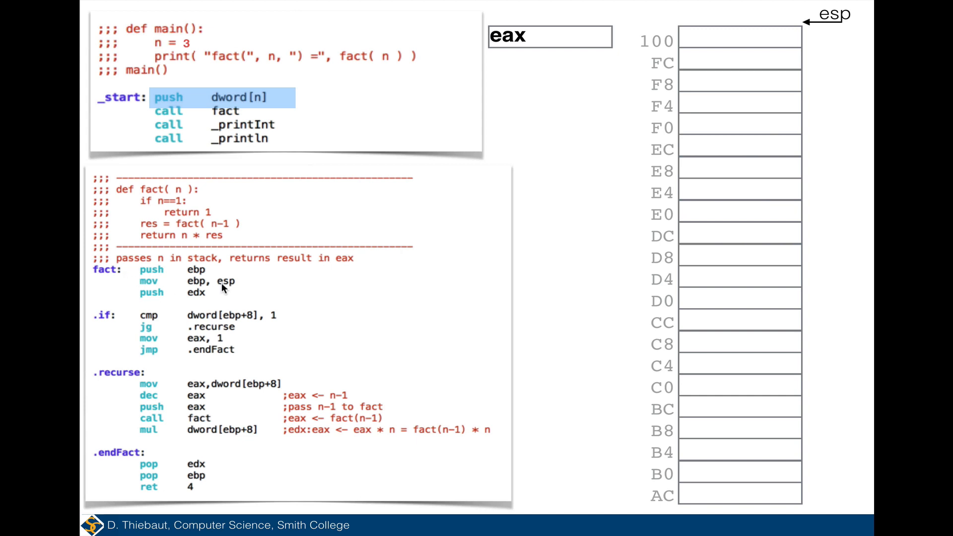
mouse_move(229, 286)
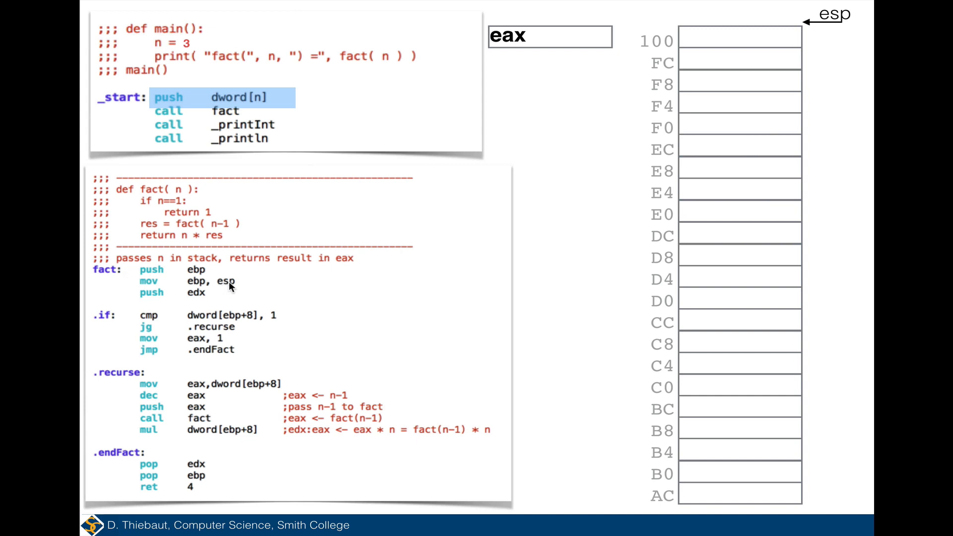
mouse_move(232, 287)
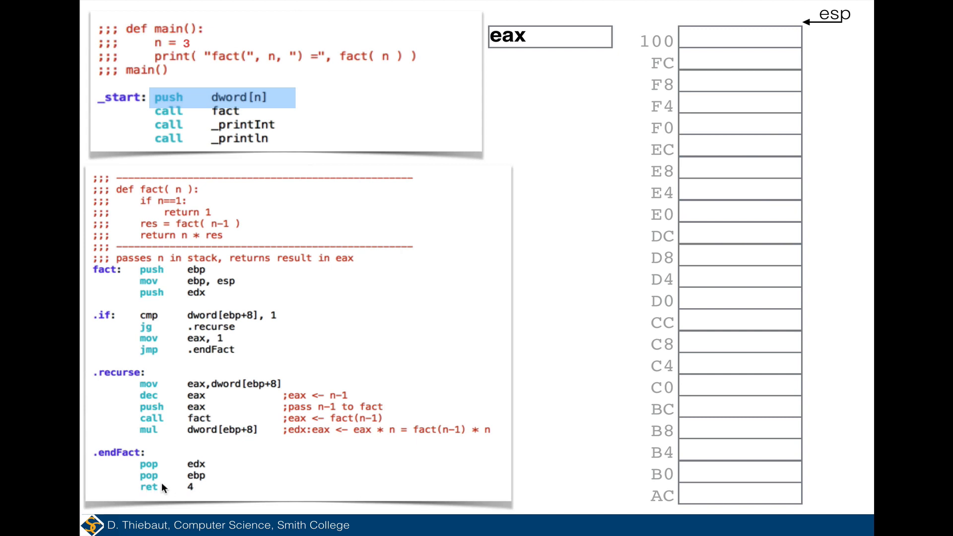
mouse_move(194, 489)
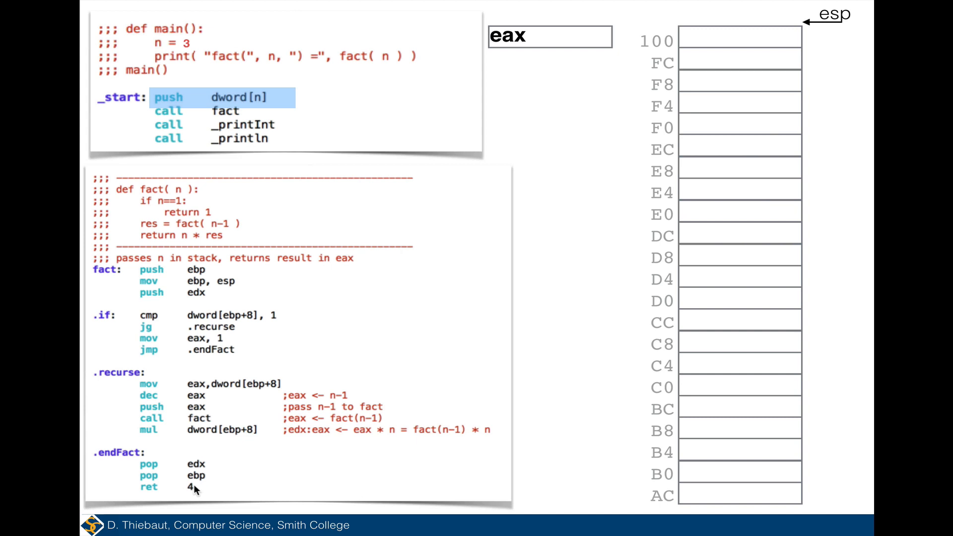
mouse_move(134, 324)
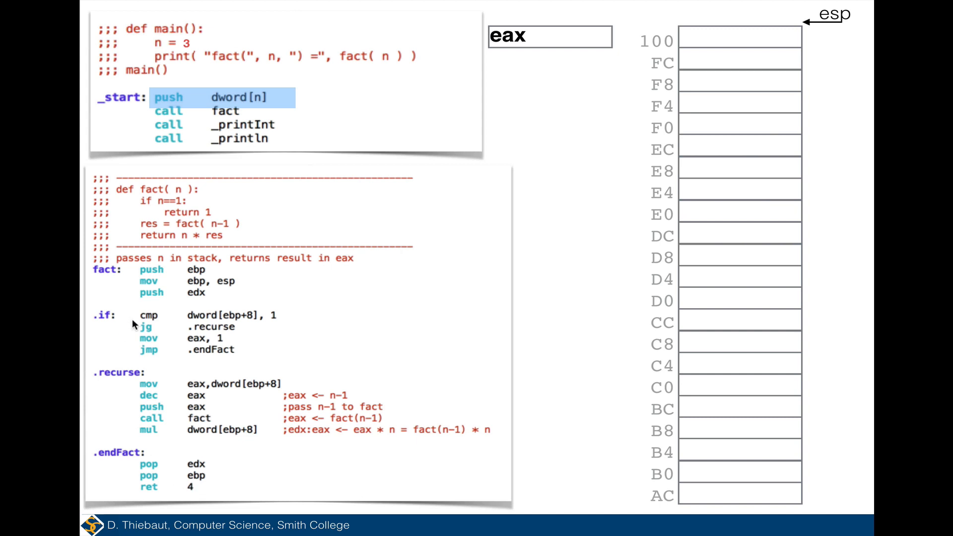
mouse_move(164, 187)
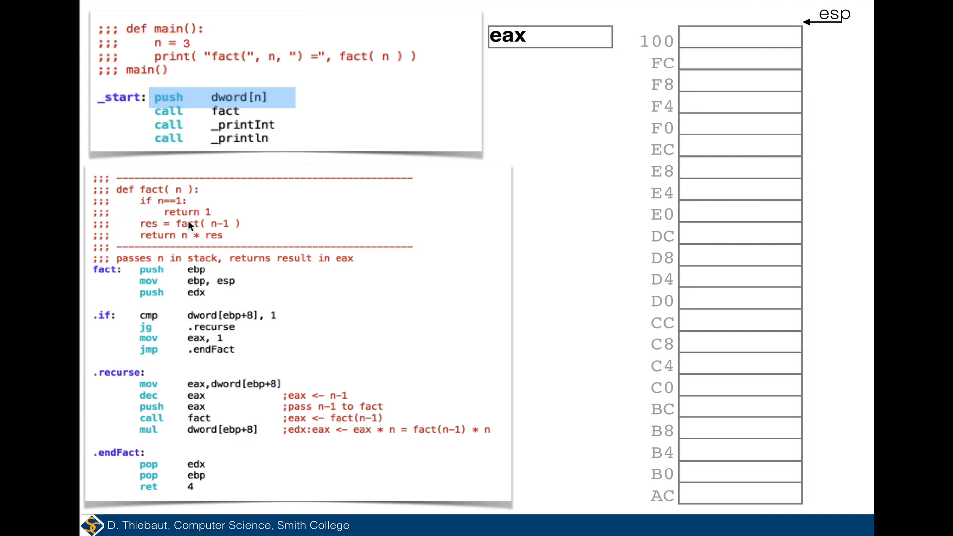
mouse_move(183, 320)
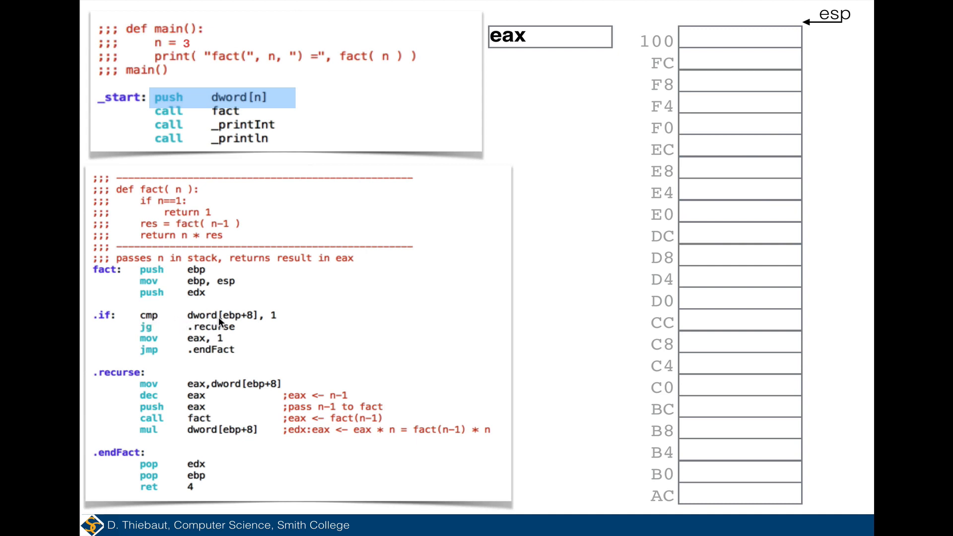
mouse_move(243, 322)
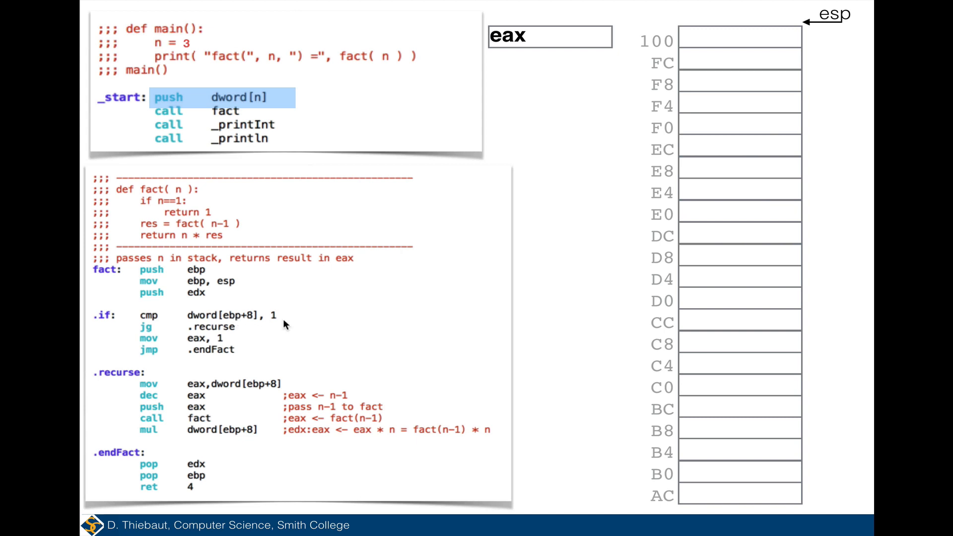
mouse_move(229, 331)
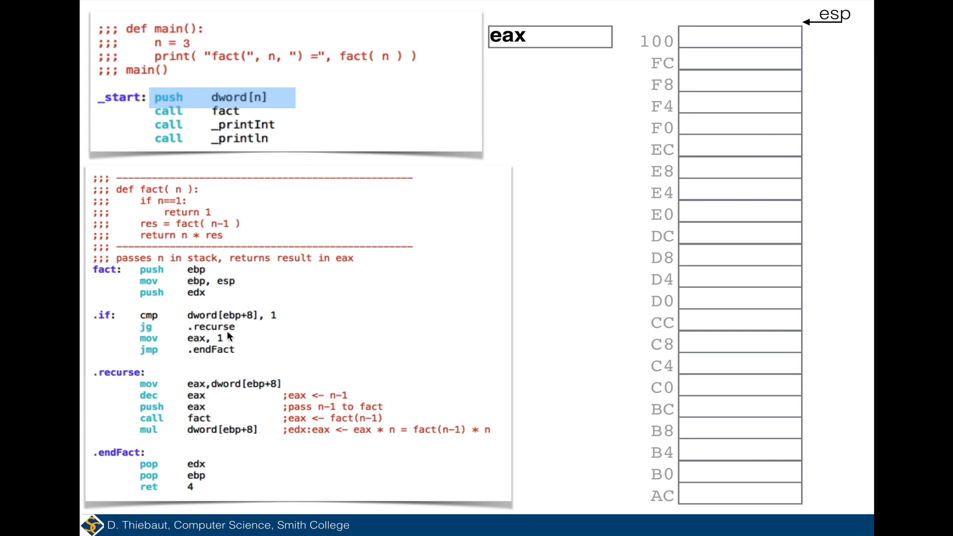
mouse_move(226, 343)
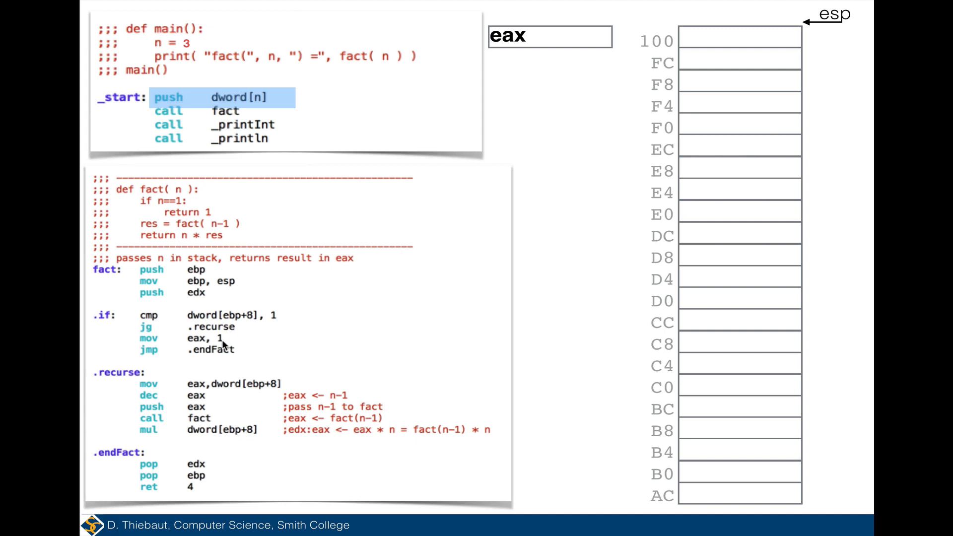
mouse_move(195, 347)
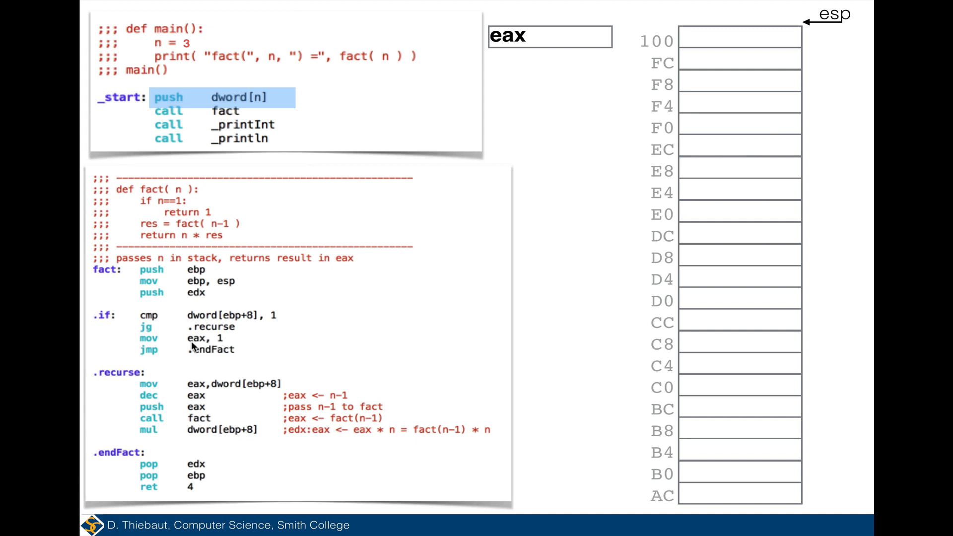
mouse_move(158, 466)
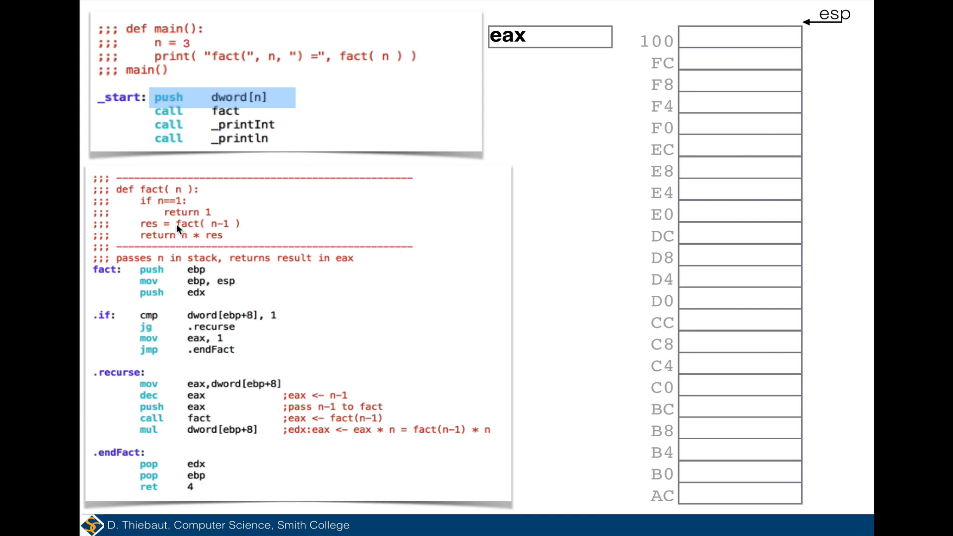
mouse_move(186, 233)
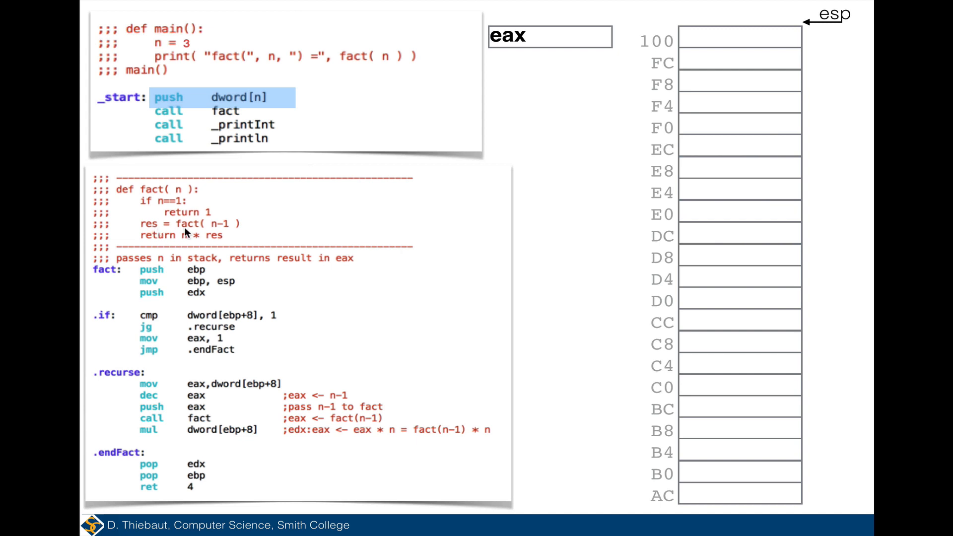
mouse_move(189, 232)
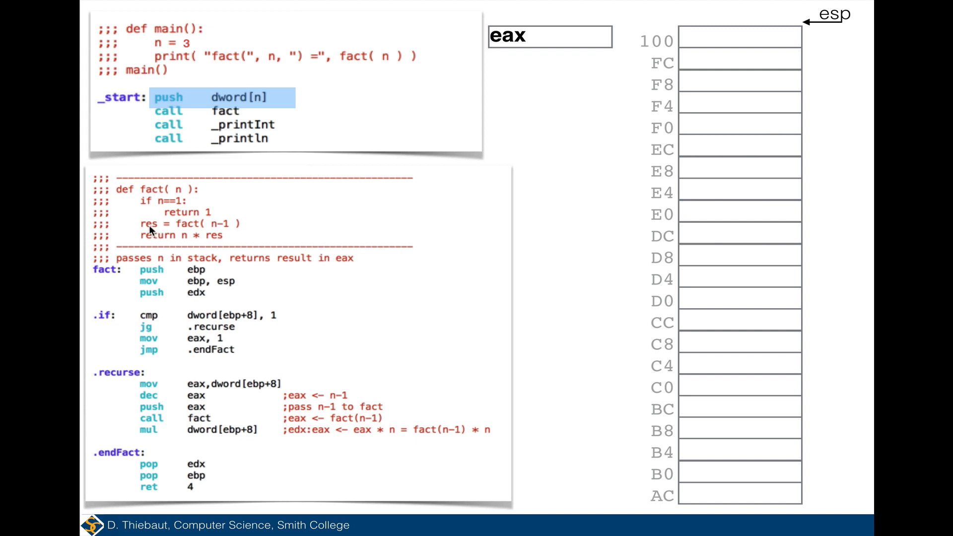
mouse_move(172, 241)
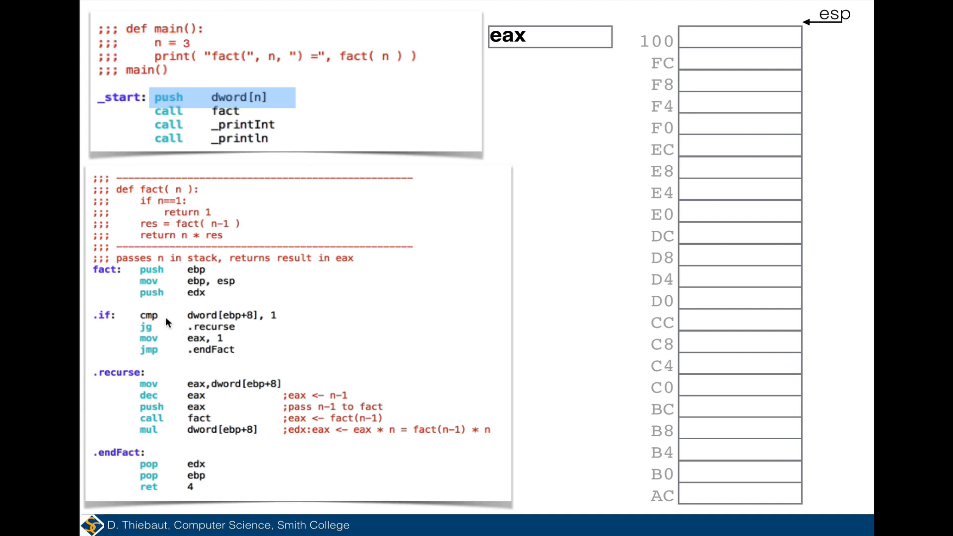
mouse_move(200, 321)
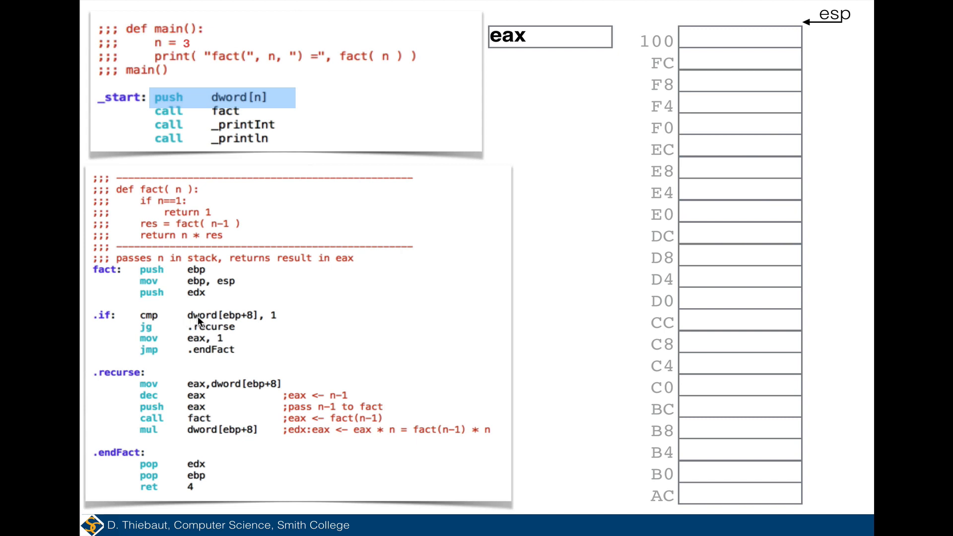
mouse_move(246, 322)
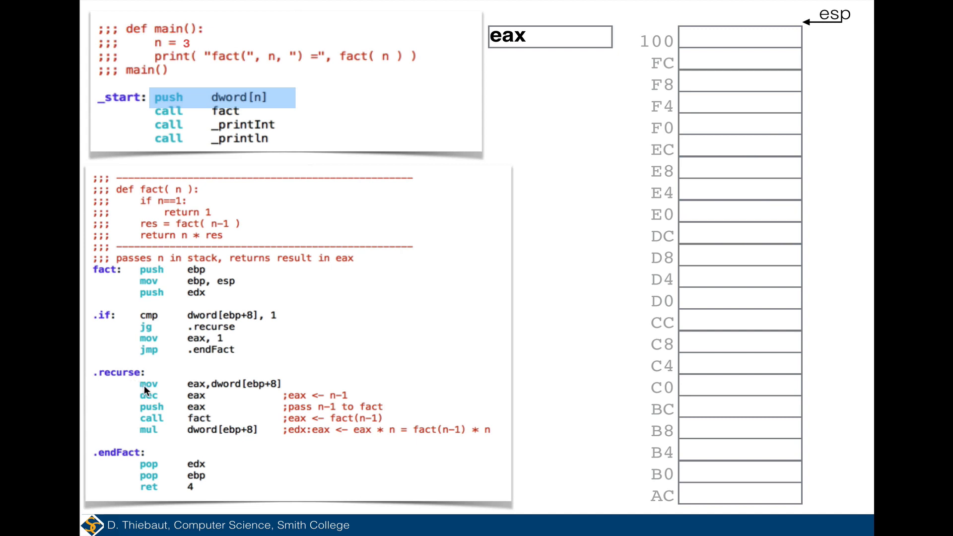
mouse_move(195, 389)
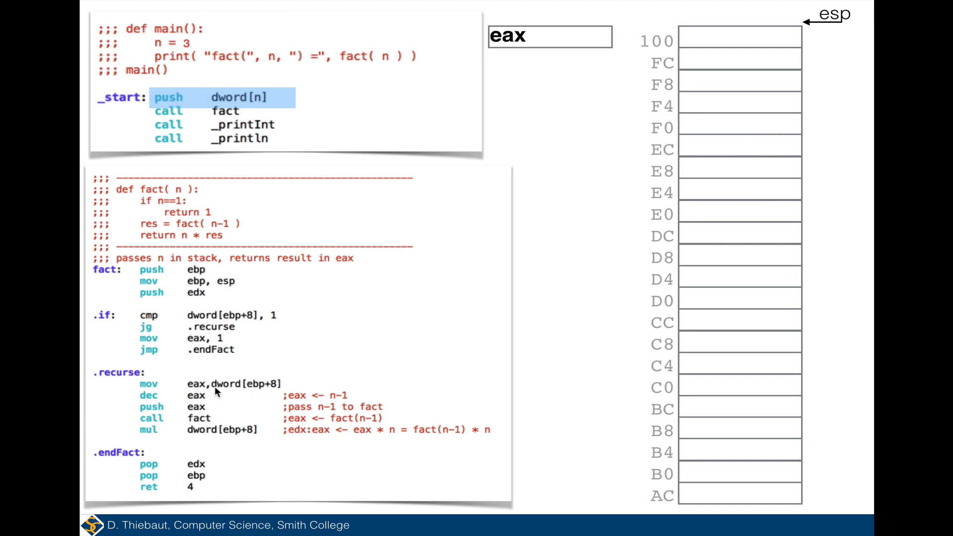
mouse_move(218, 391)
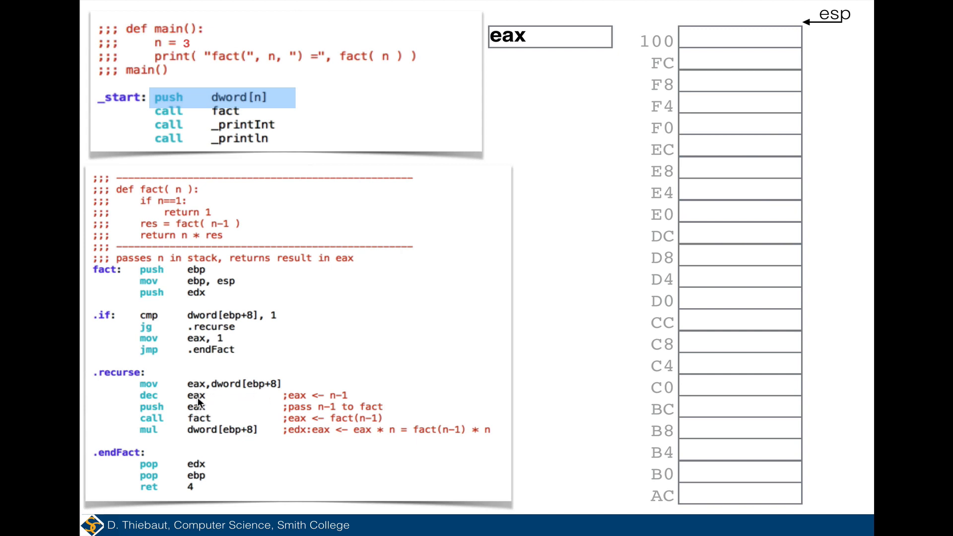
mouse_move(201, 418)
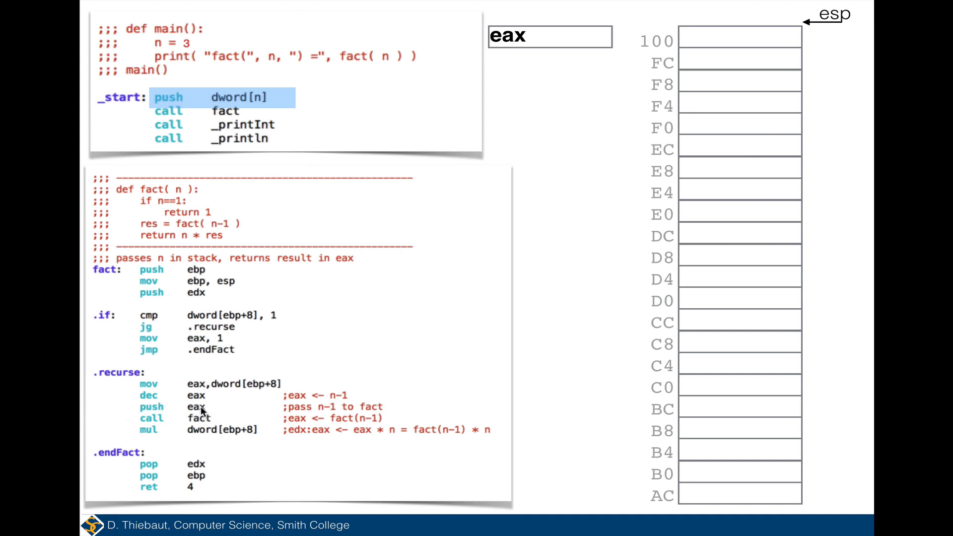
mouse_move(259, 301)
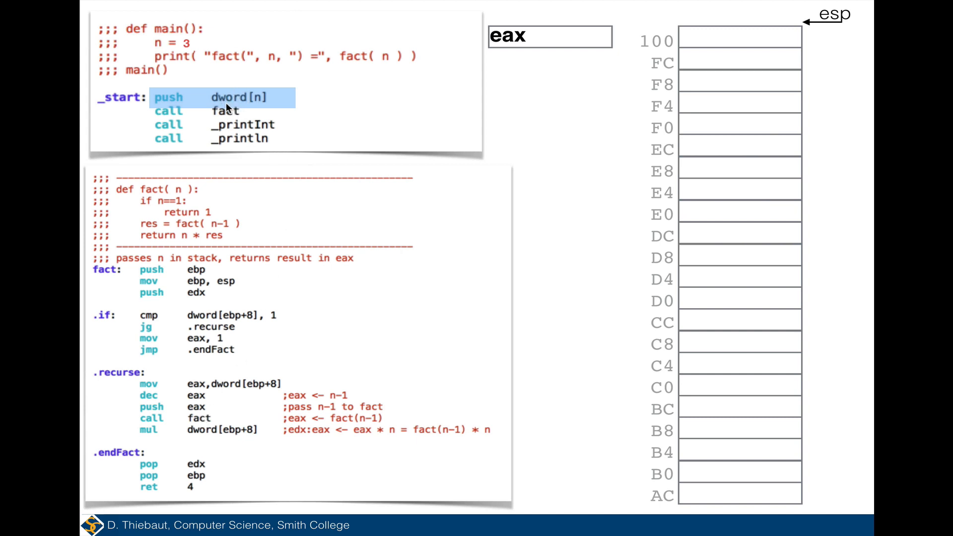
mouse_move(226, 107)
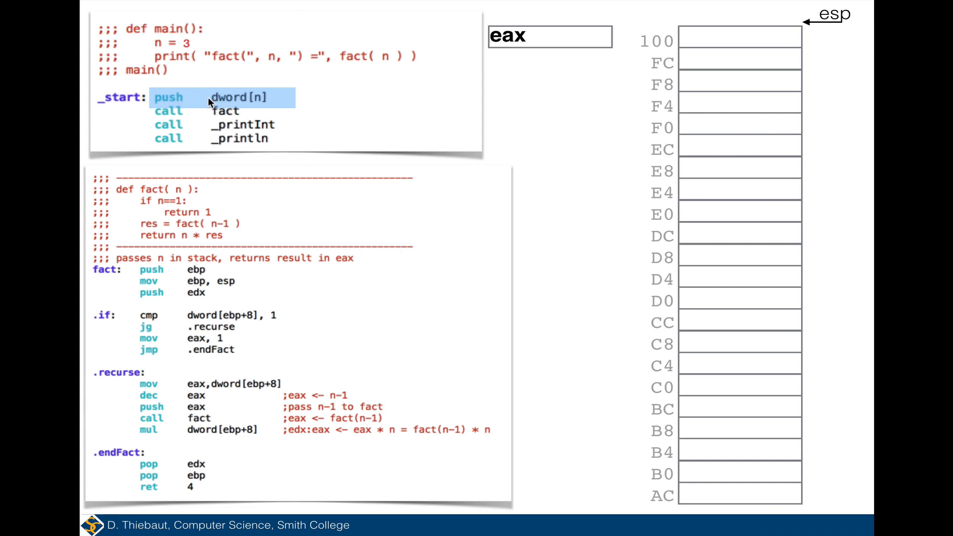
mouse_move(225, 107)
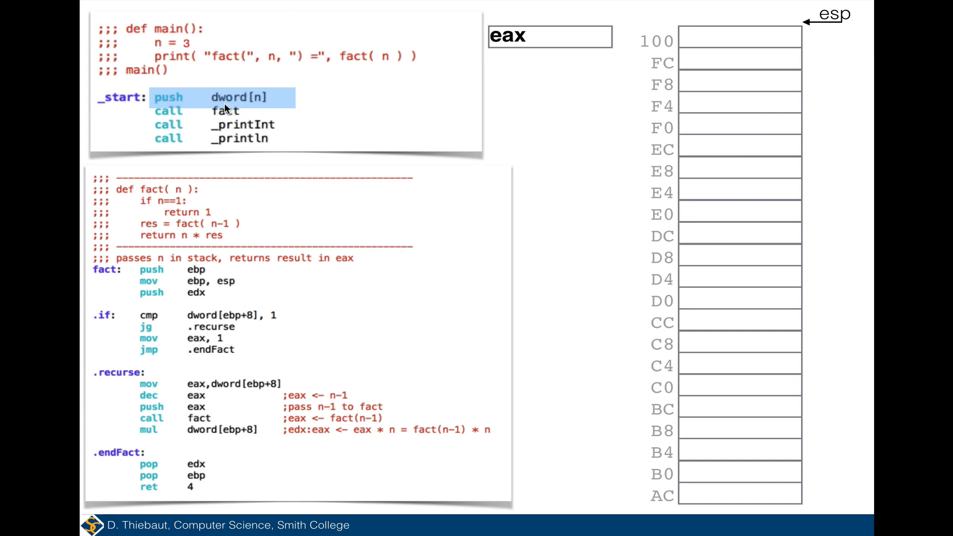
mouse_move(193, 411)
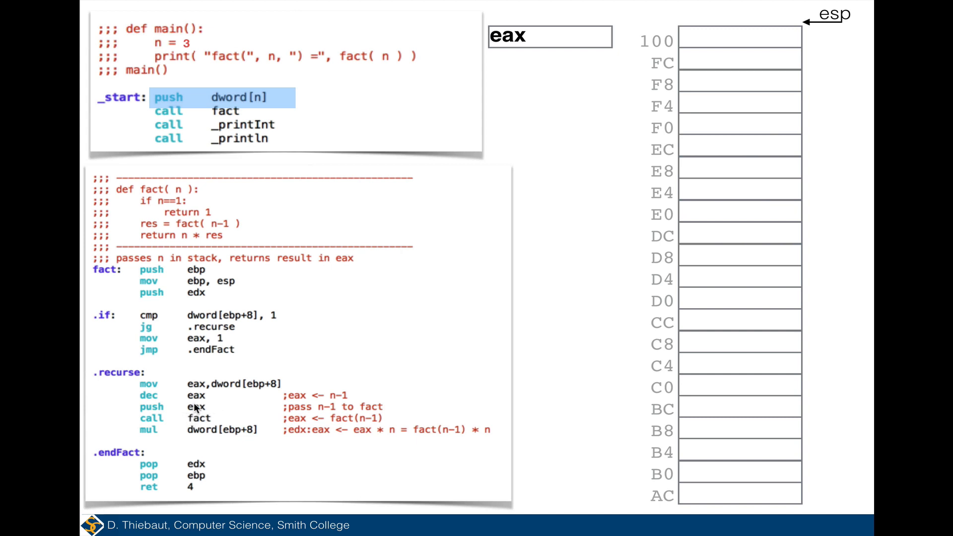
mouse_move(199, 427)
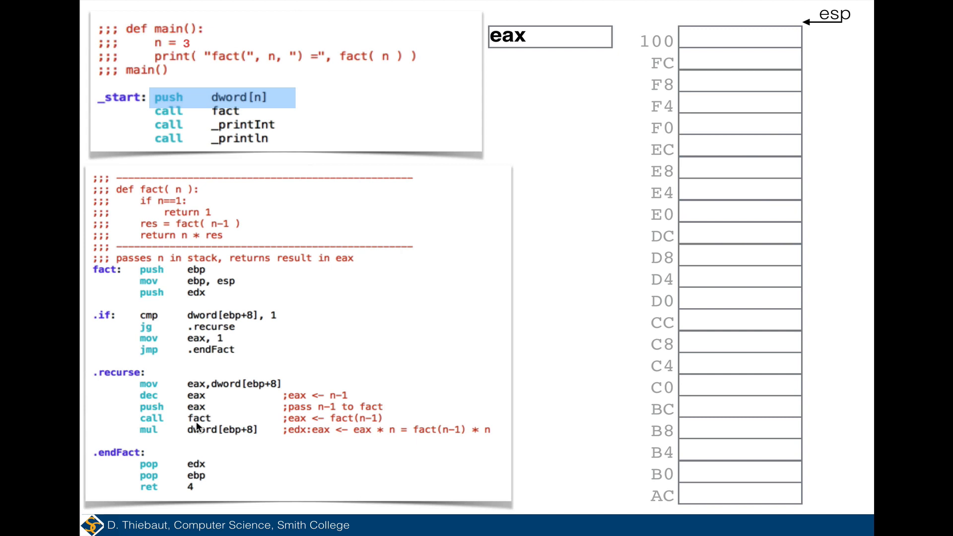
mouse_move(206, 438)
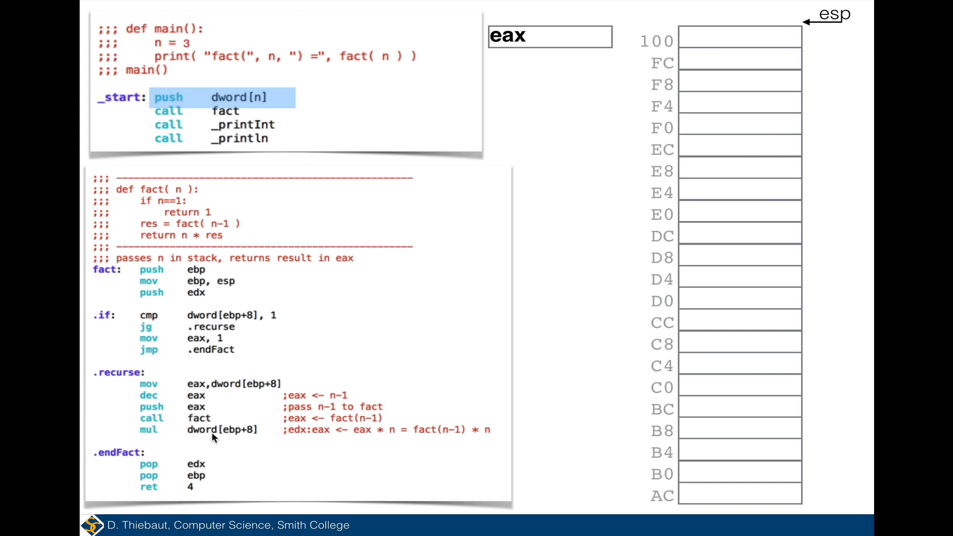
mouse_move(242, 436)
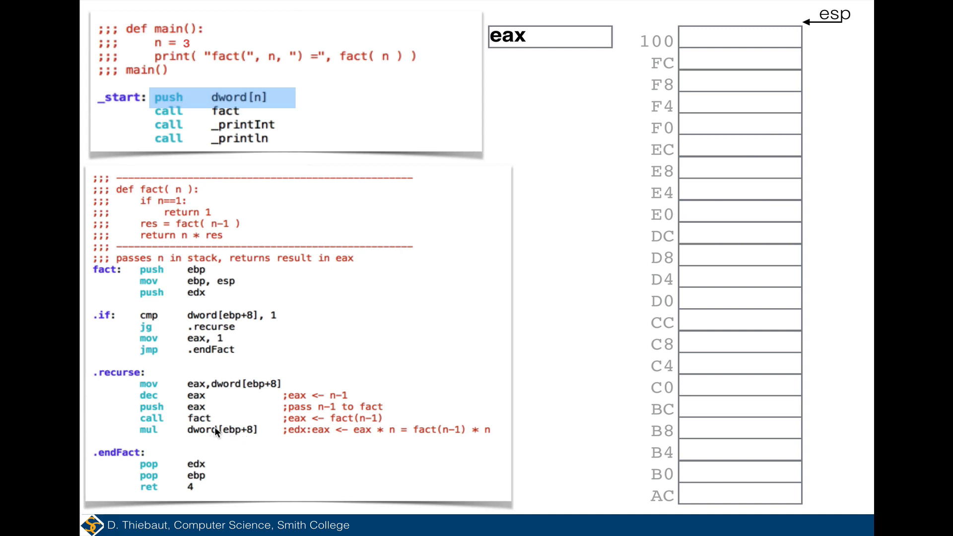
mouse_move(192, 472)
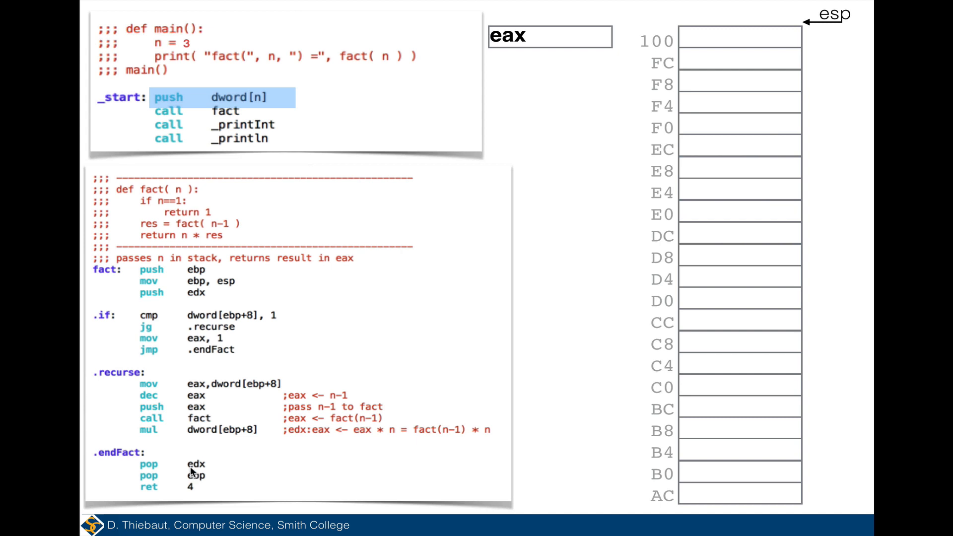
mouse_move(191, 481)
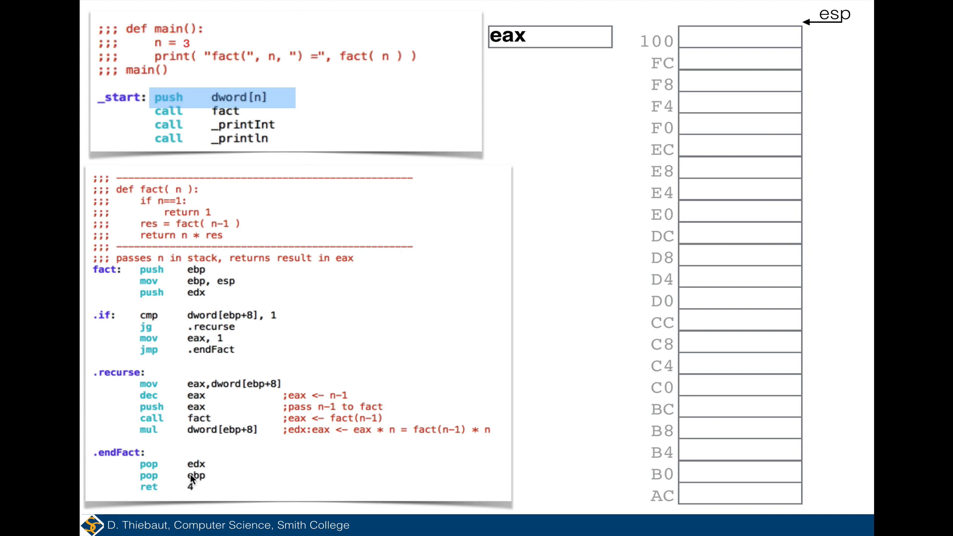
mouse_move(200, 475)
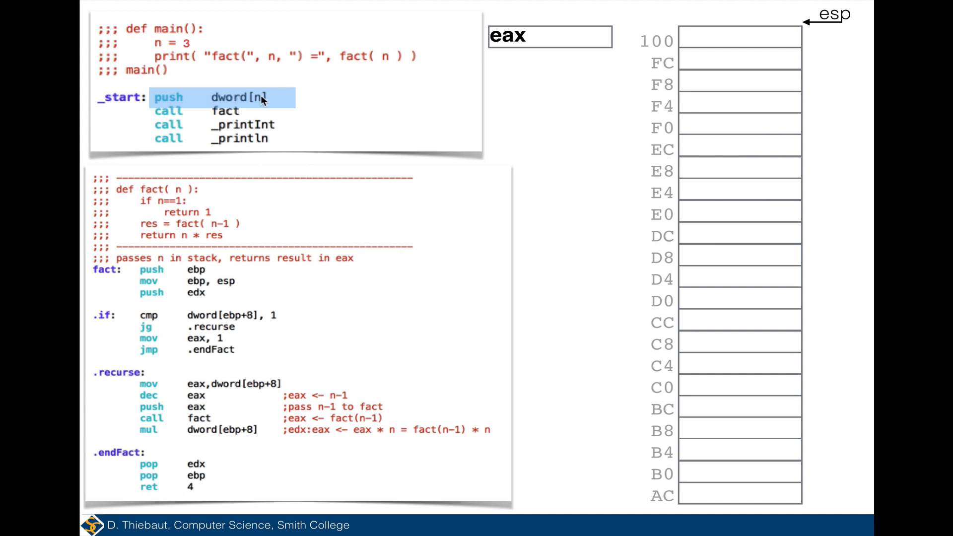
mouse_move(276, 98)
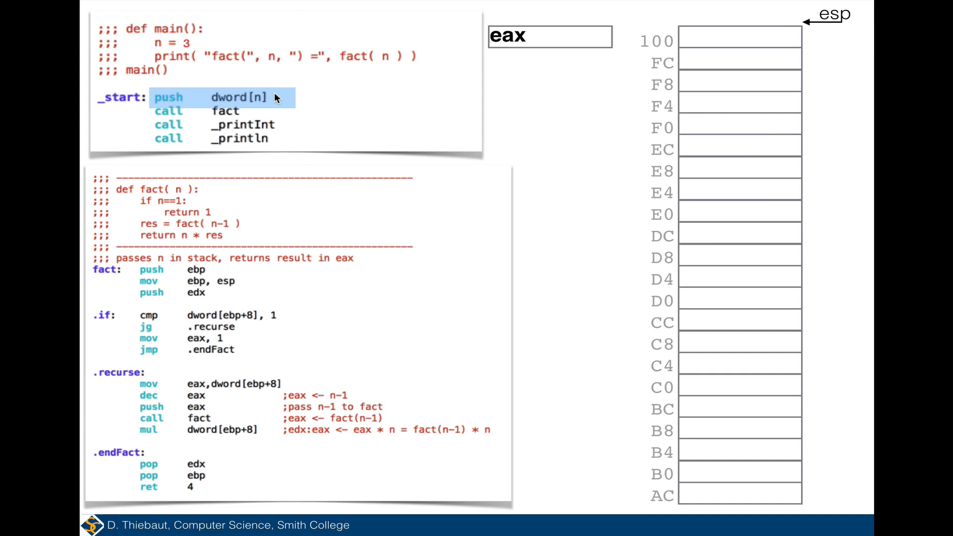
mouse_move(588, 132)
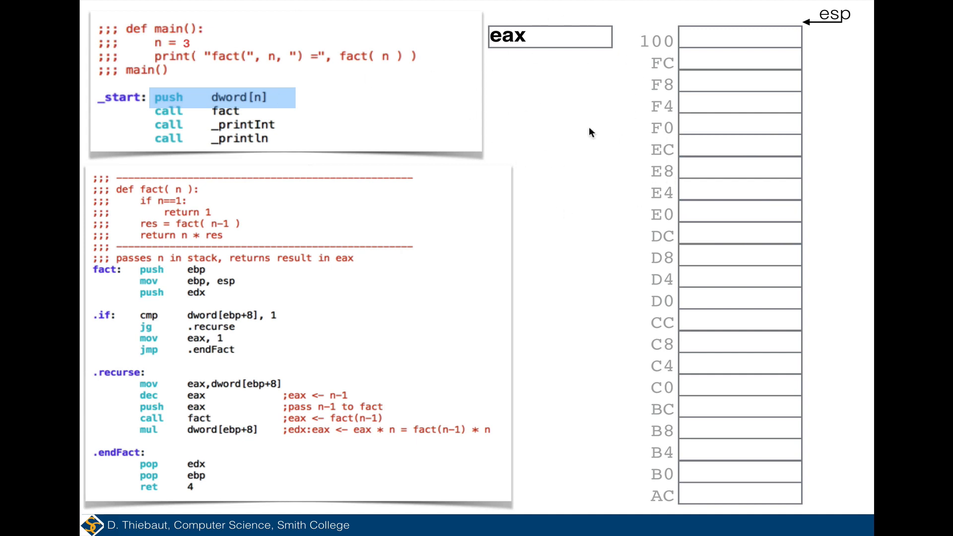
mouse_move(783, 128)
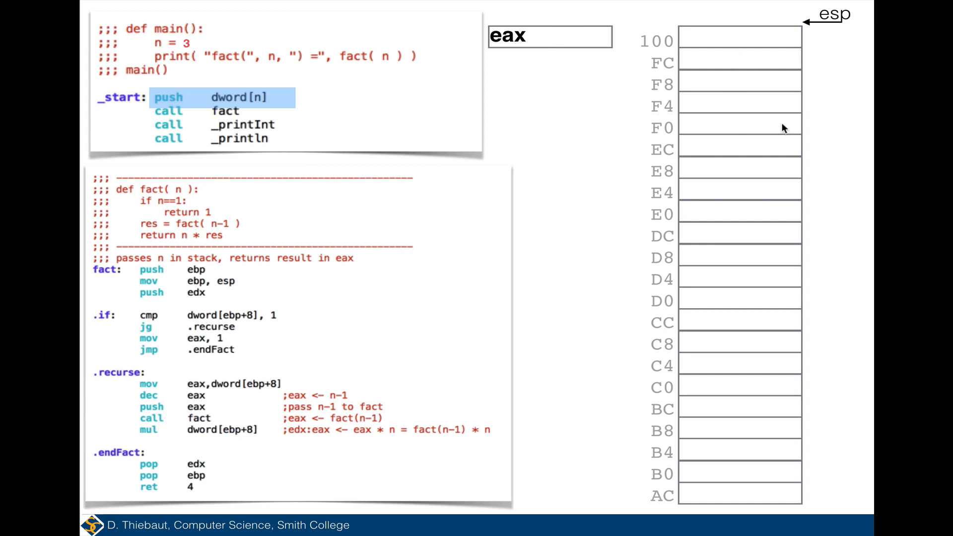
mouse_move(817, 21)
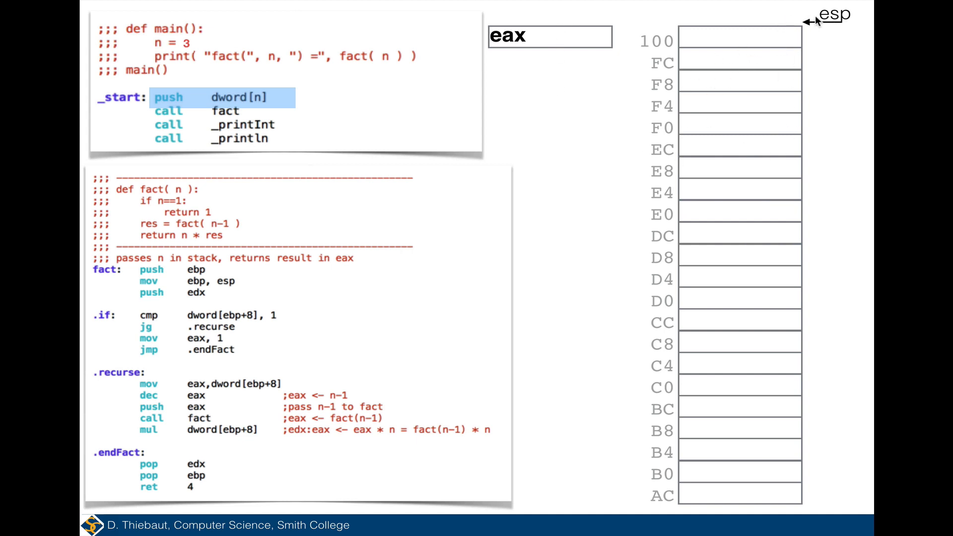
mouse_move(668, 47)
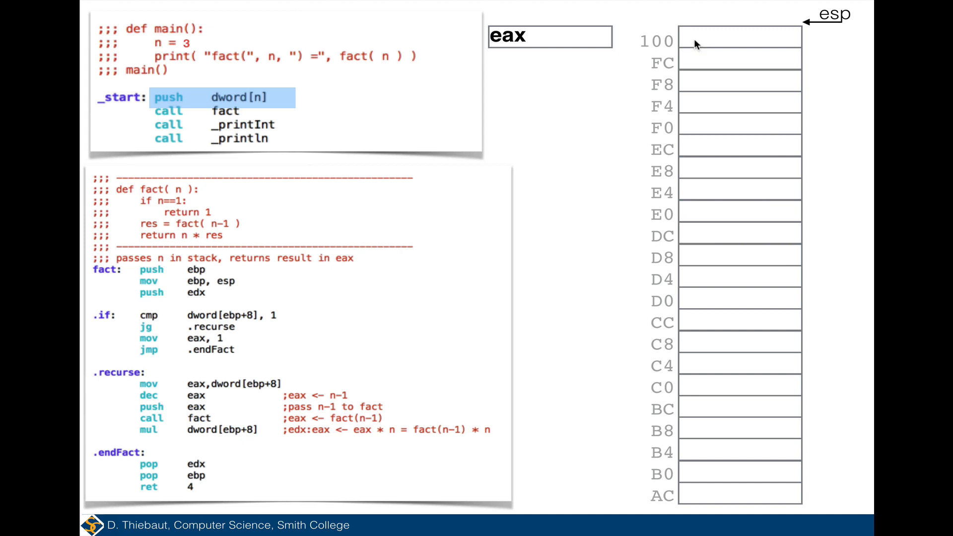
mouse_move(669, 90)
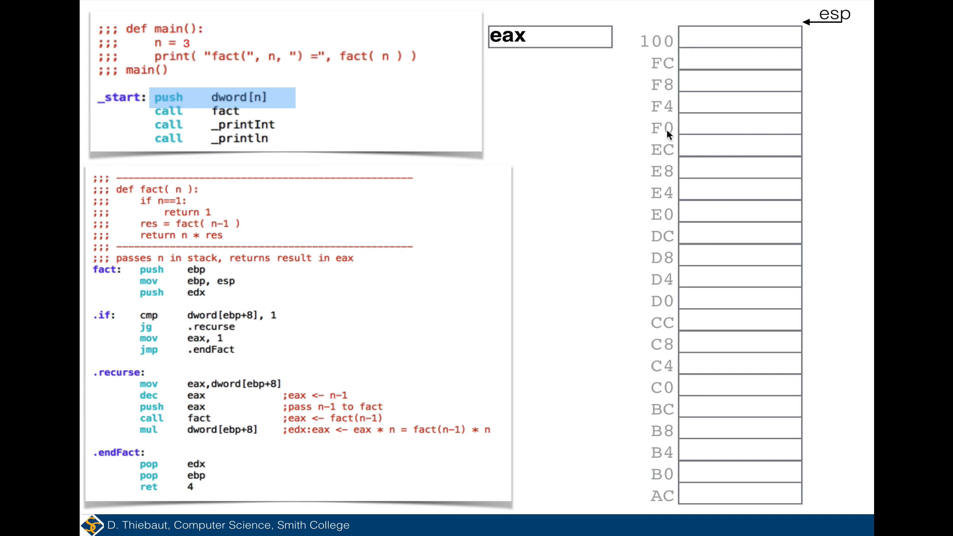
mouse_move(667, 136)
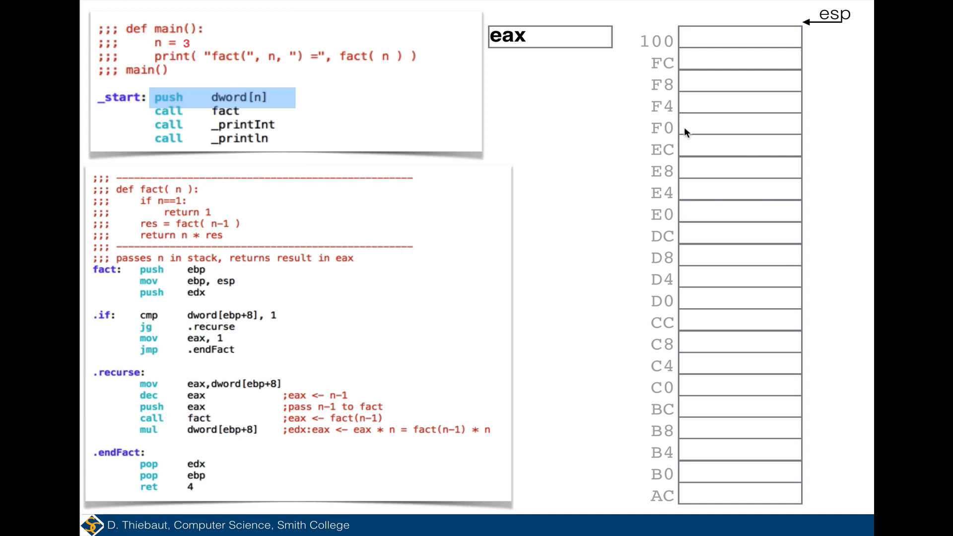
mouse_move(702, 125)
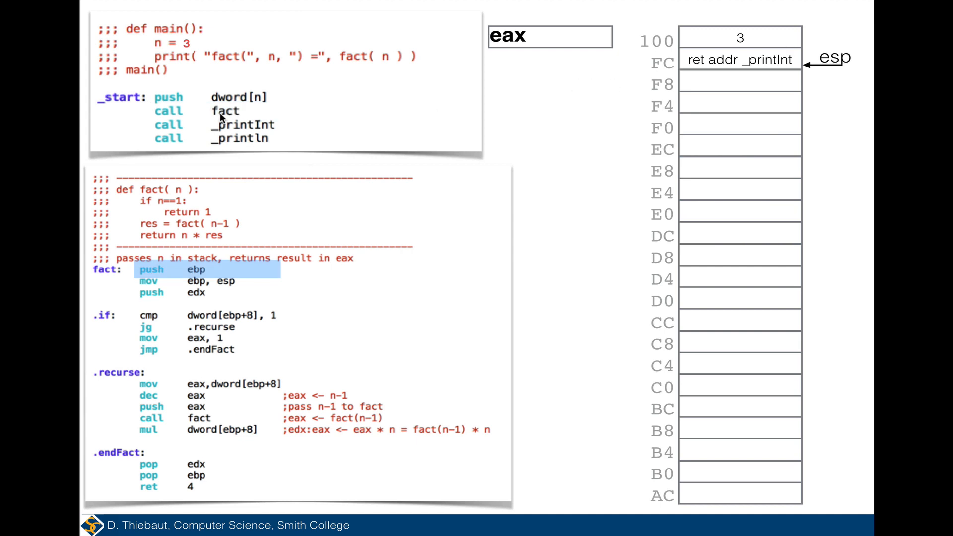
mouse_move(159, 277)
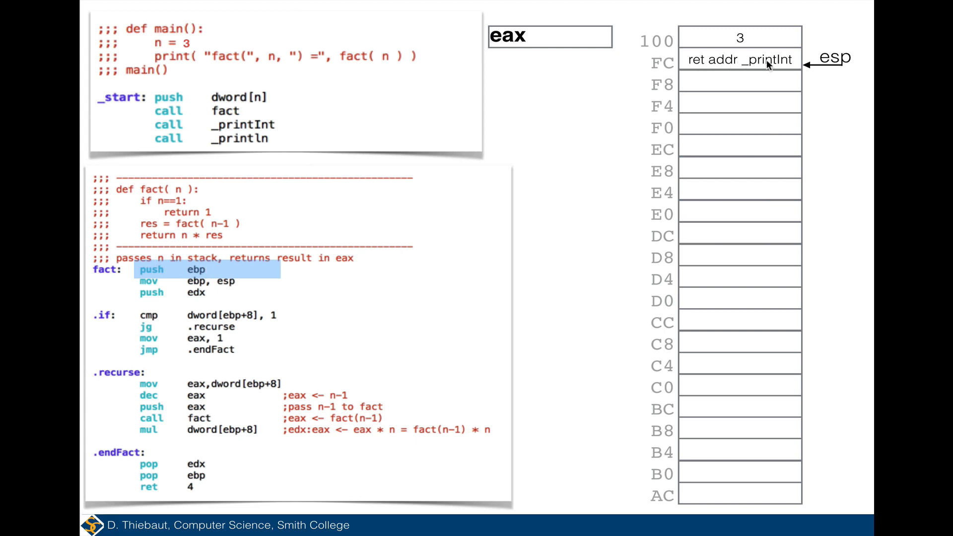
mouse_move(767, 66)
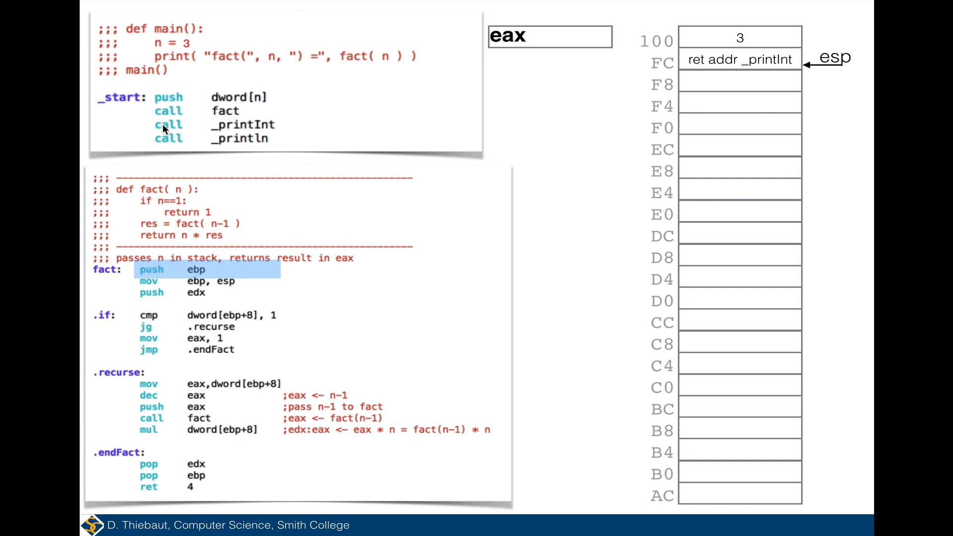
mouse_move(163, 129)
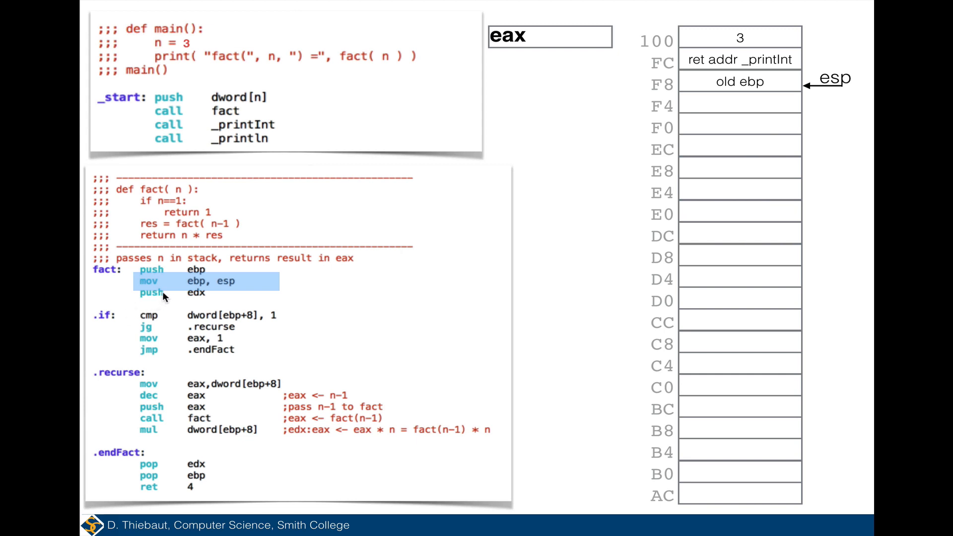
mouse_move(223, 285)
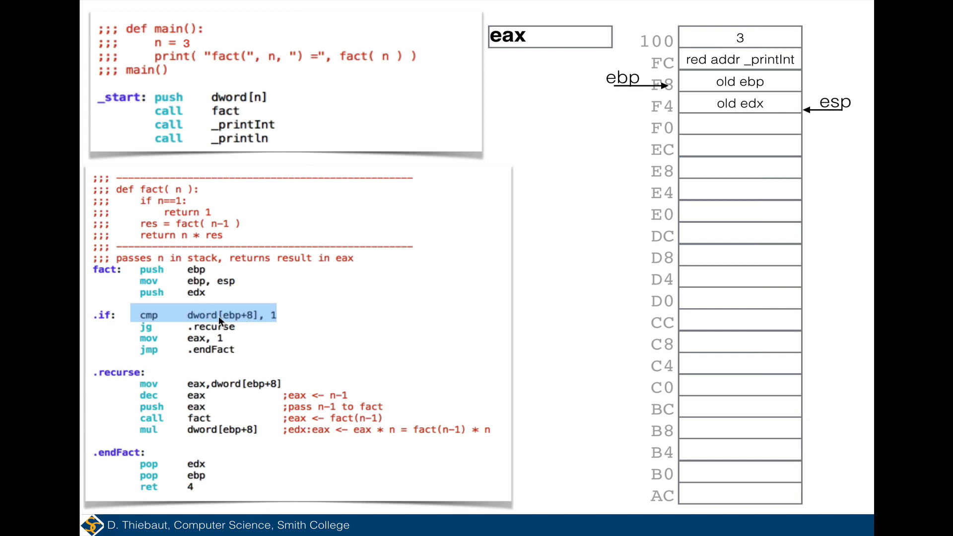
mouse_move(237, 321)
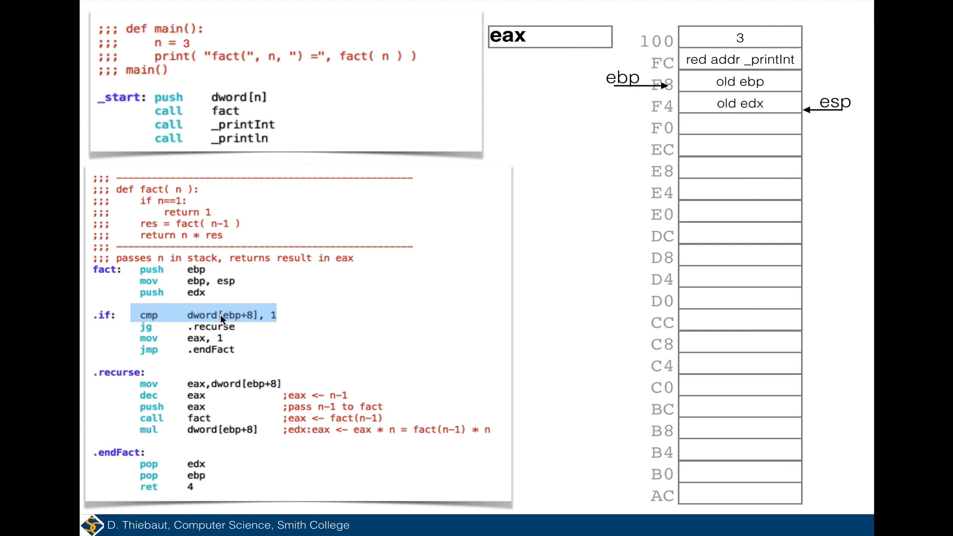
mouse_move(239, 322)
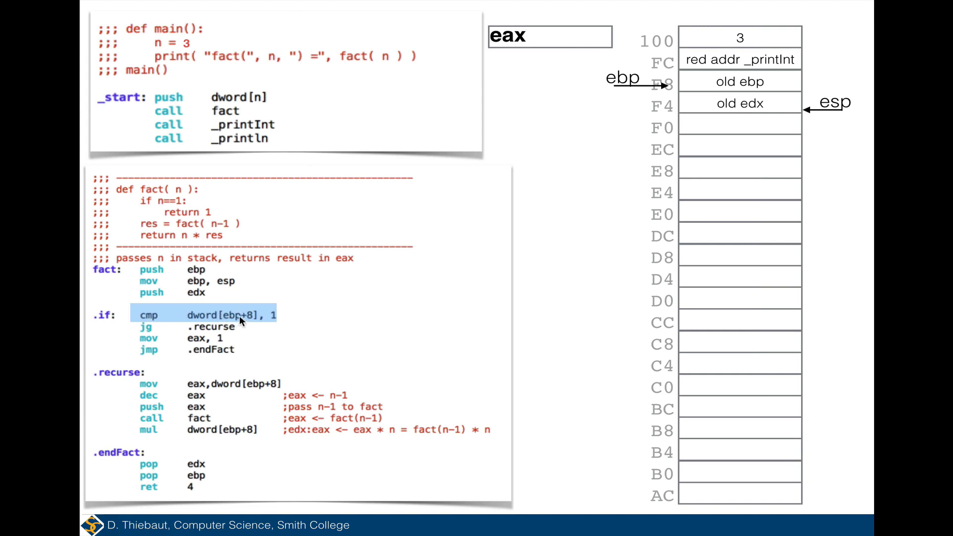
mouse_move(796, 115)
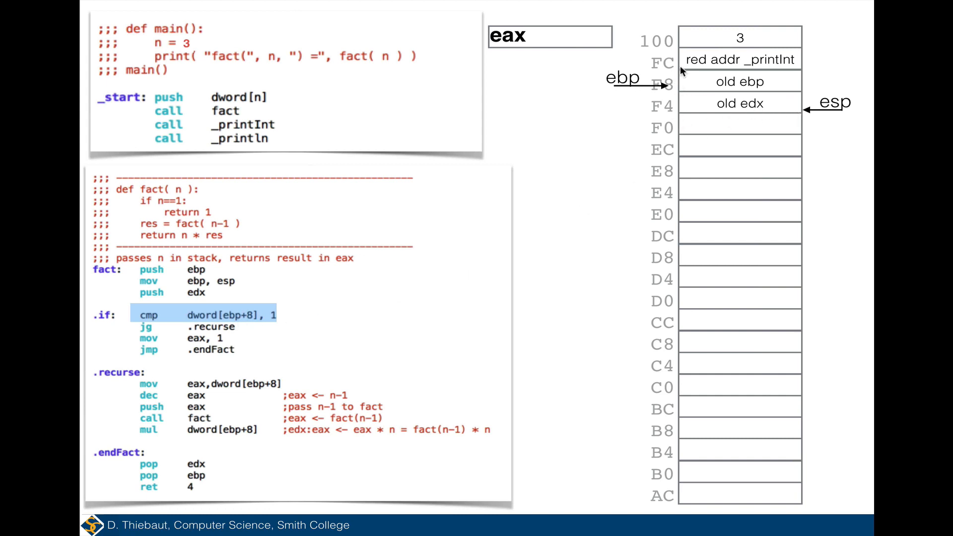
mouse_move(726, 44)
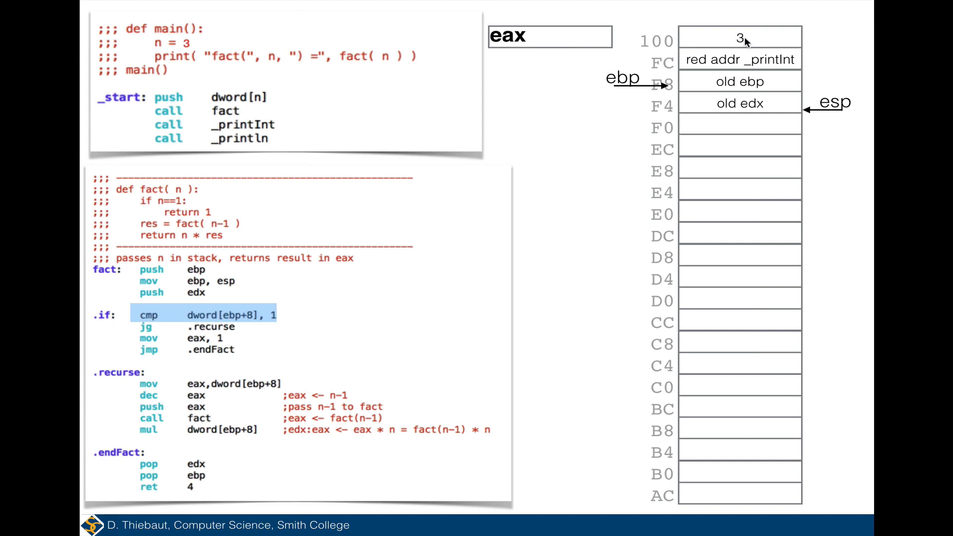
mouse_move(268, 318)
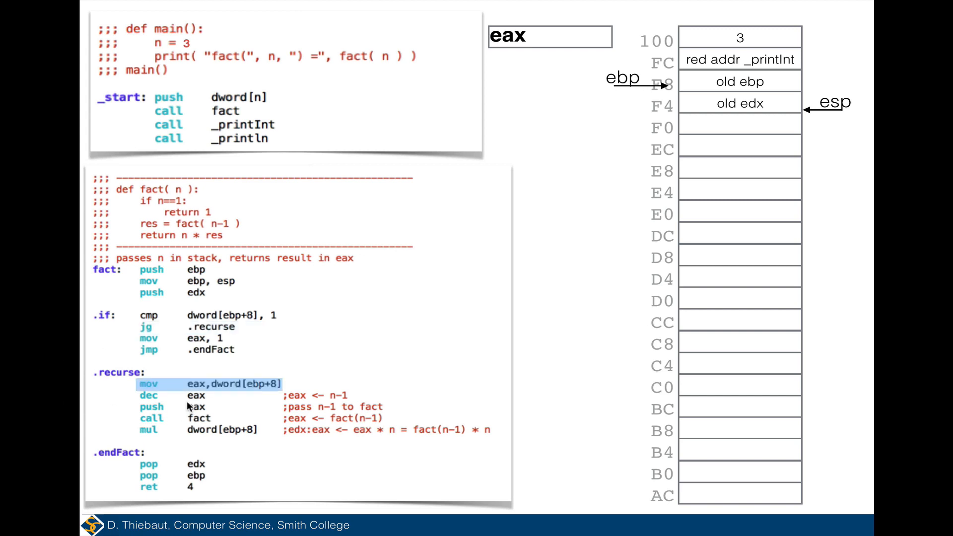
mouse_move(204, 390)
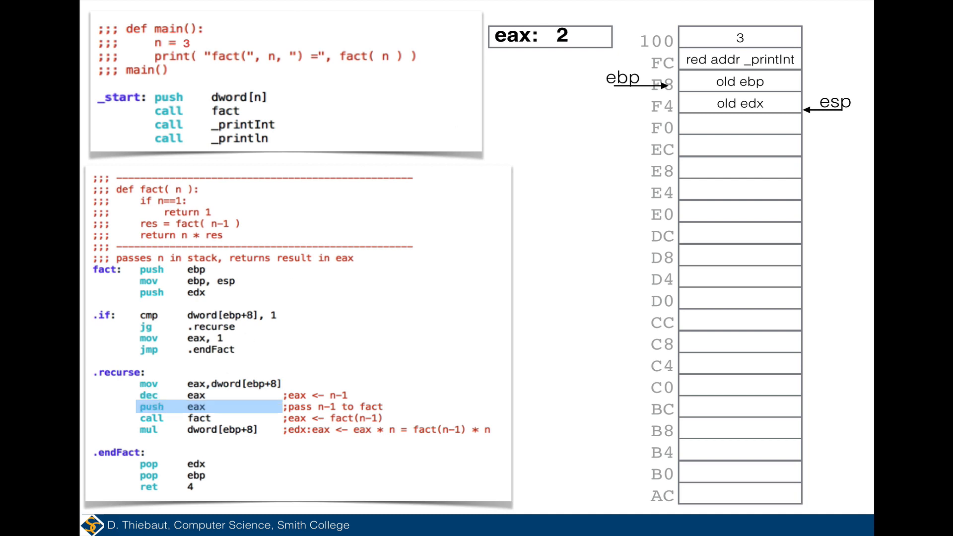
mouse_move(554, 48)
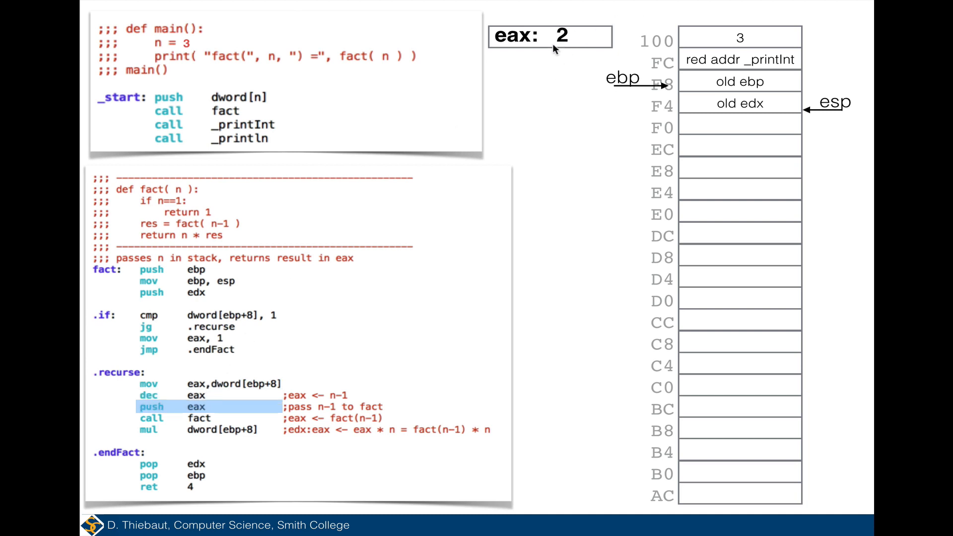
mouse_move(209, 409)
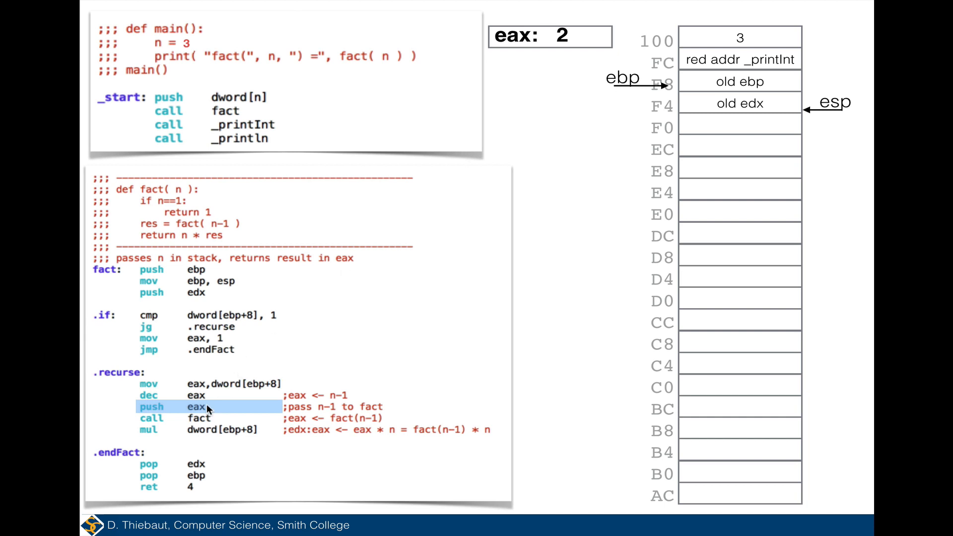
mouse_move(209, 418)
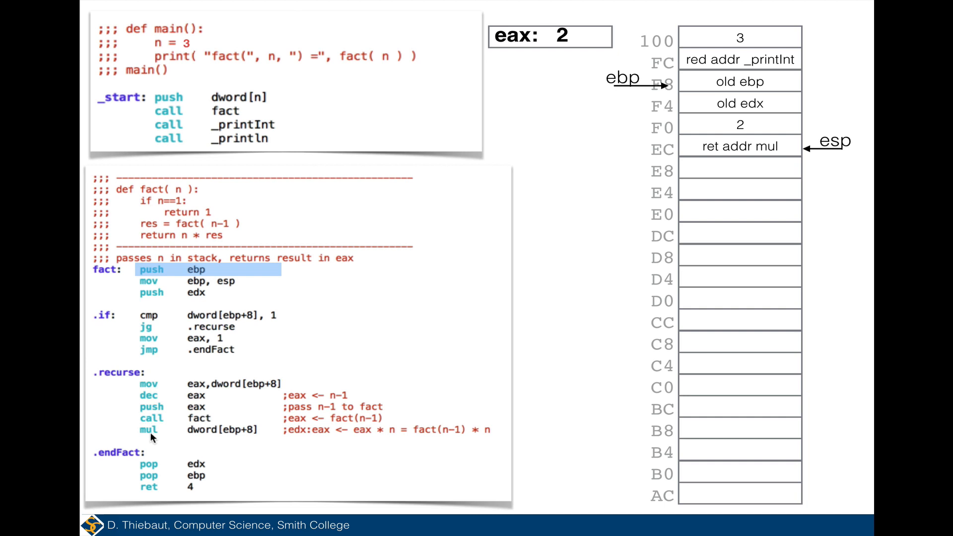
mouse_move(145, 432)
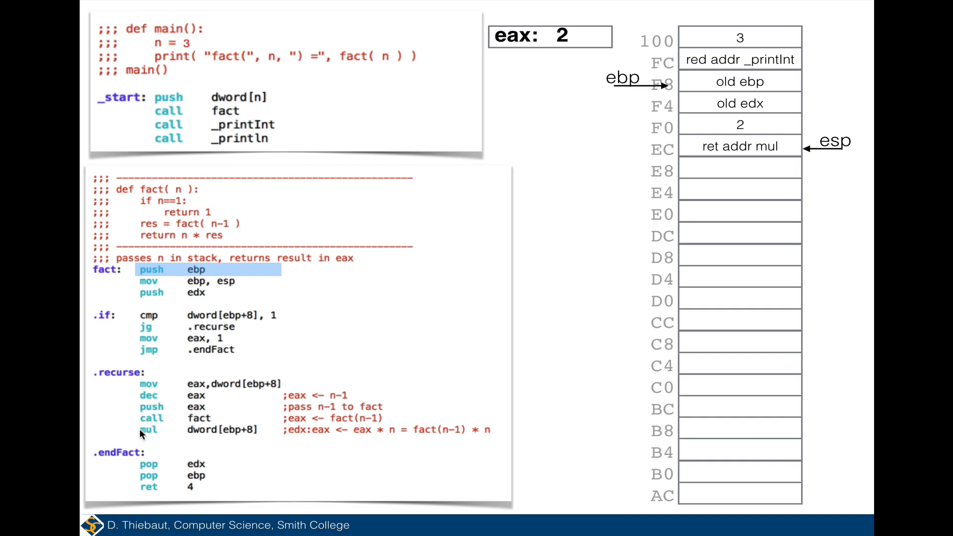
mouse_move(725, 153)
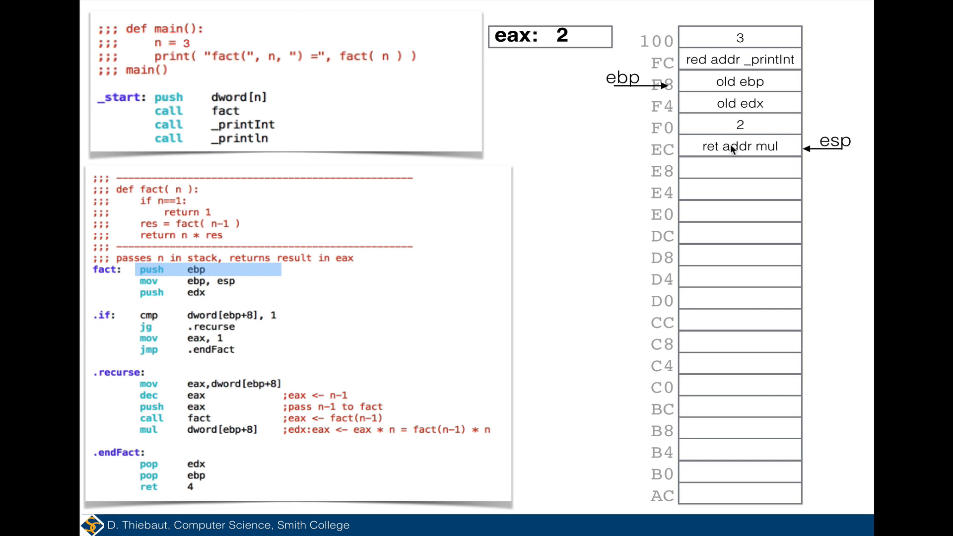
mouse_move(198, 435)
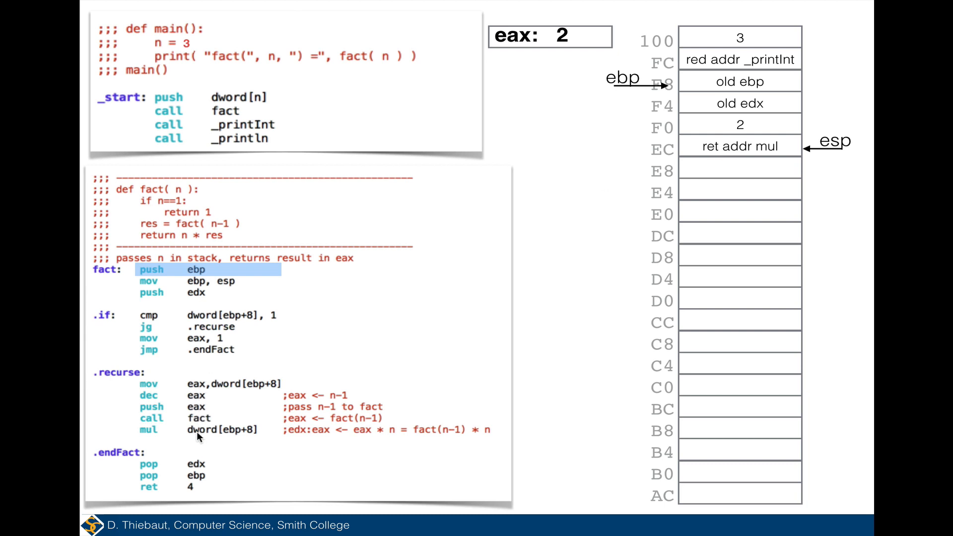
mouse_move(82, 306)
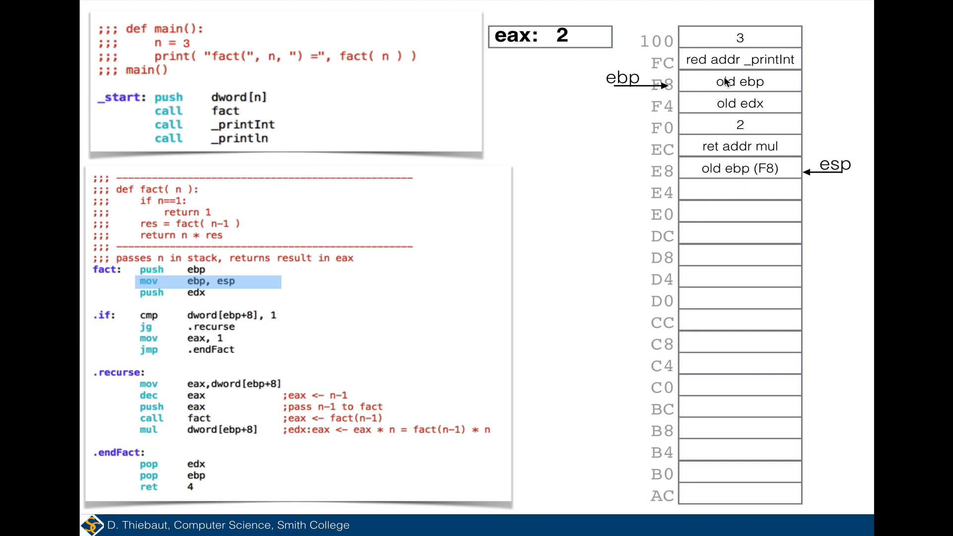
mouse_move(772, 169)
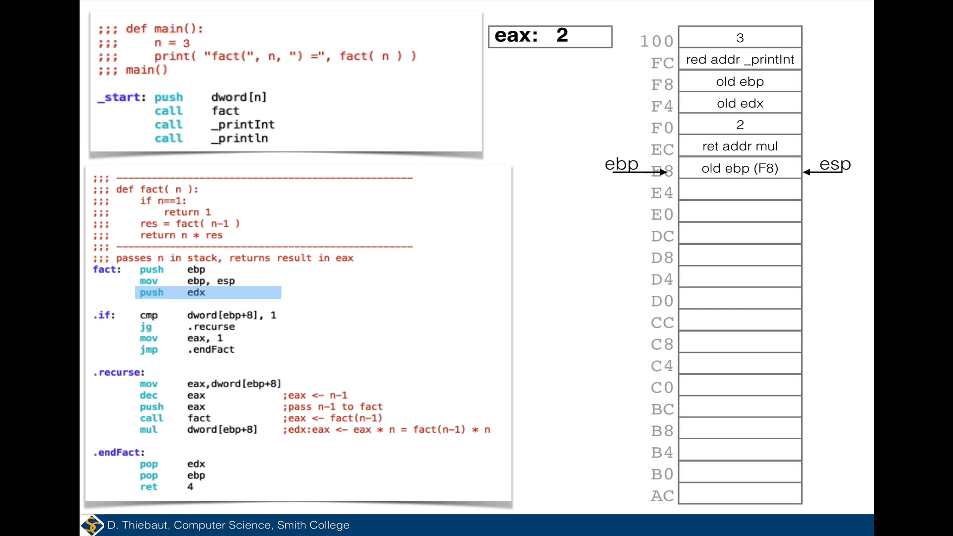
mouse_move(173, 315)
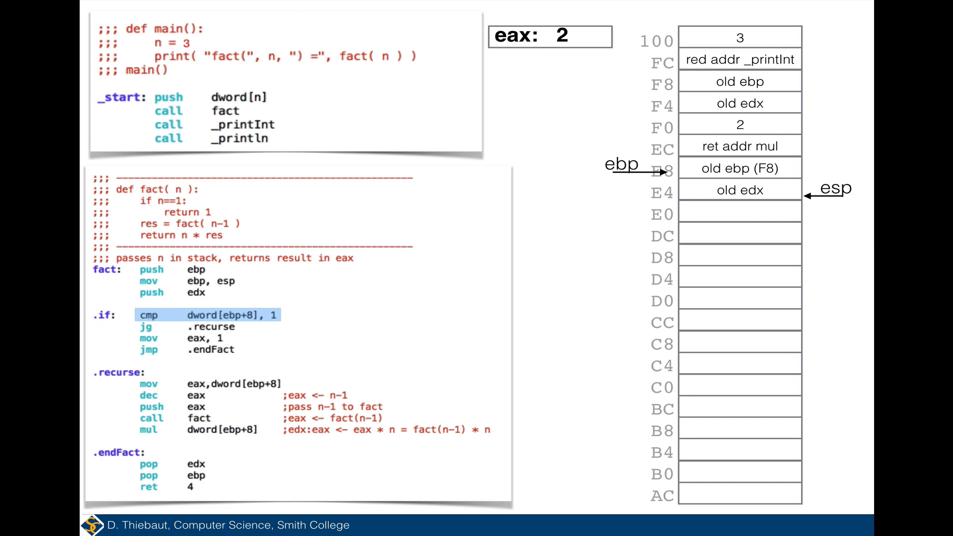
mouse_move(732, 138)
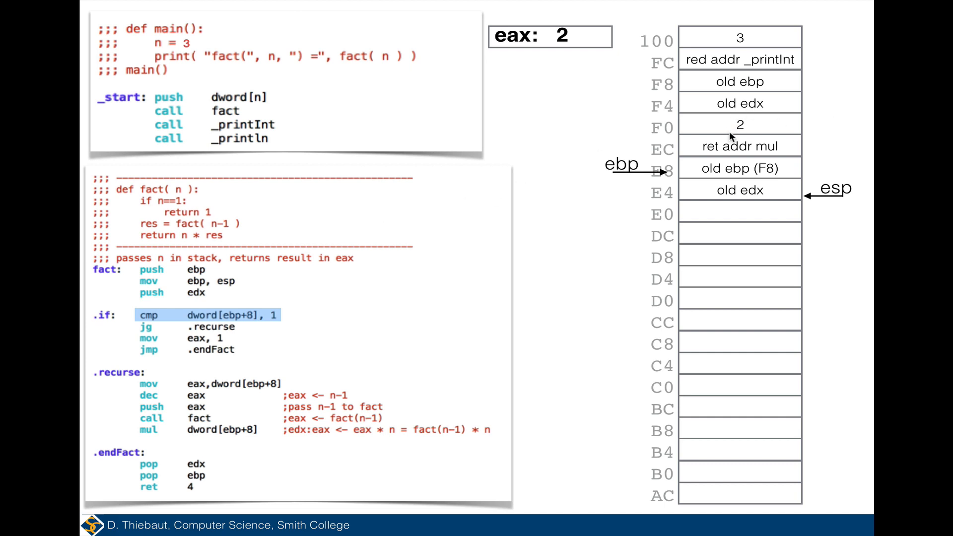
mouse_move(418, 342)
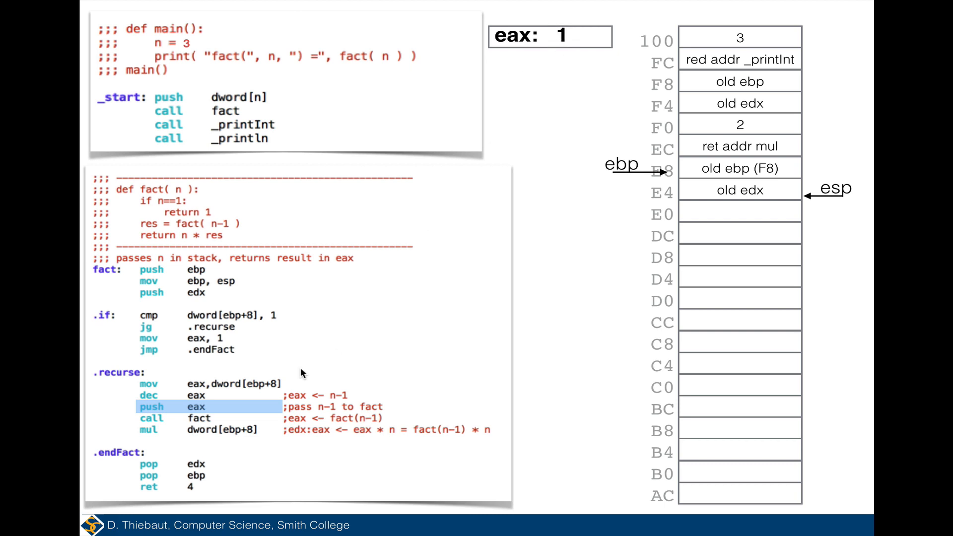
mouse_move(244, 431)
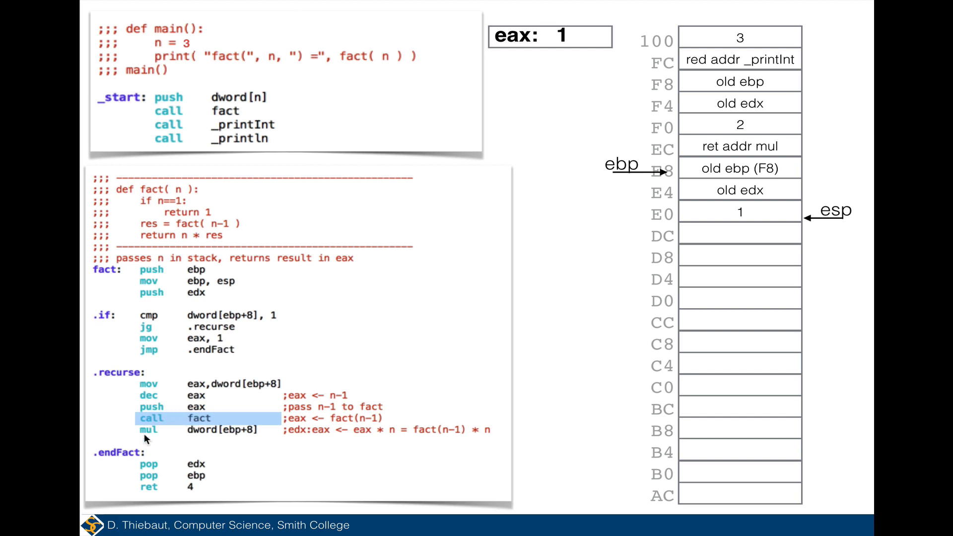
mouse_move(143, 433)
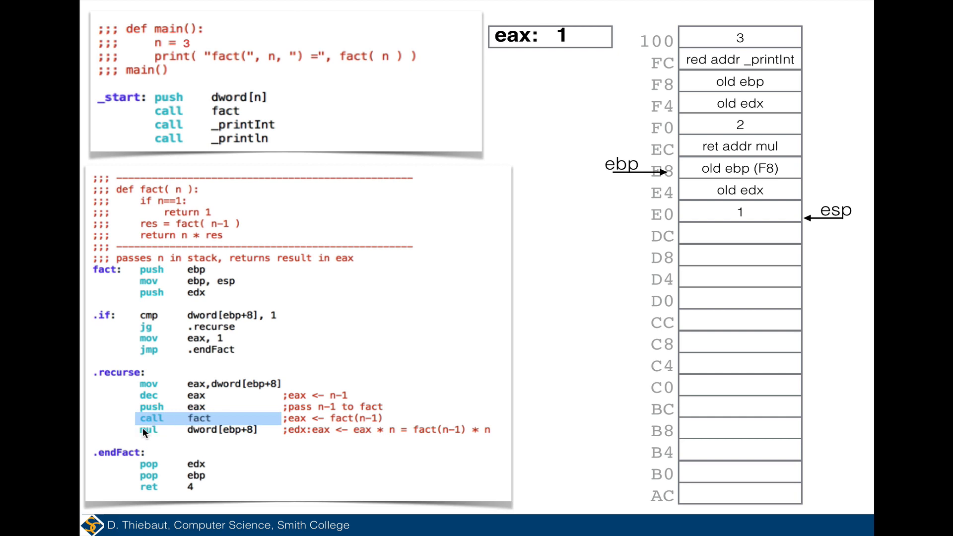
mouse_move(154, 421)
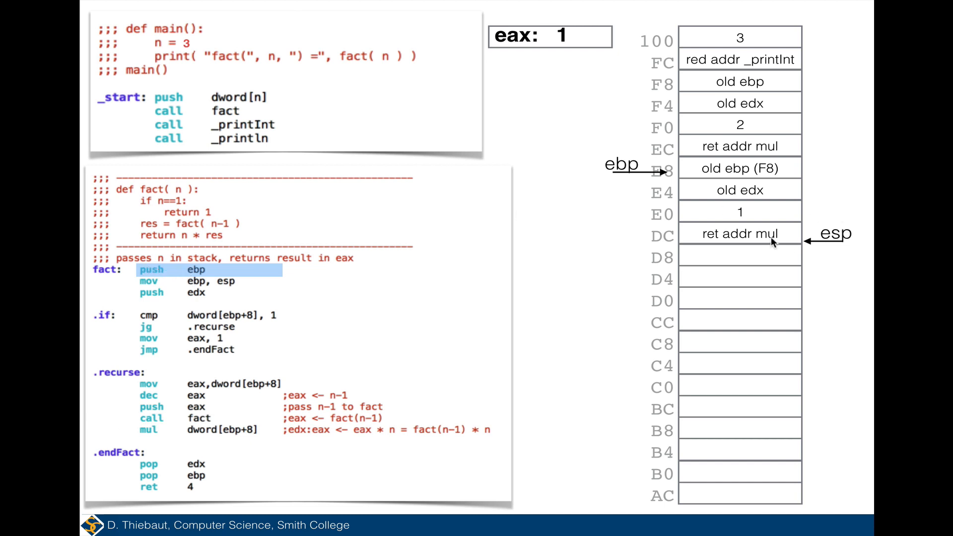
mouse_move(805, 238)
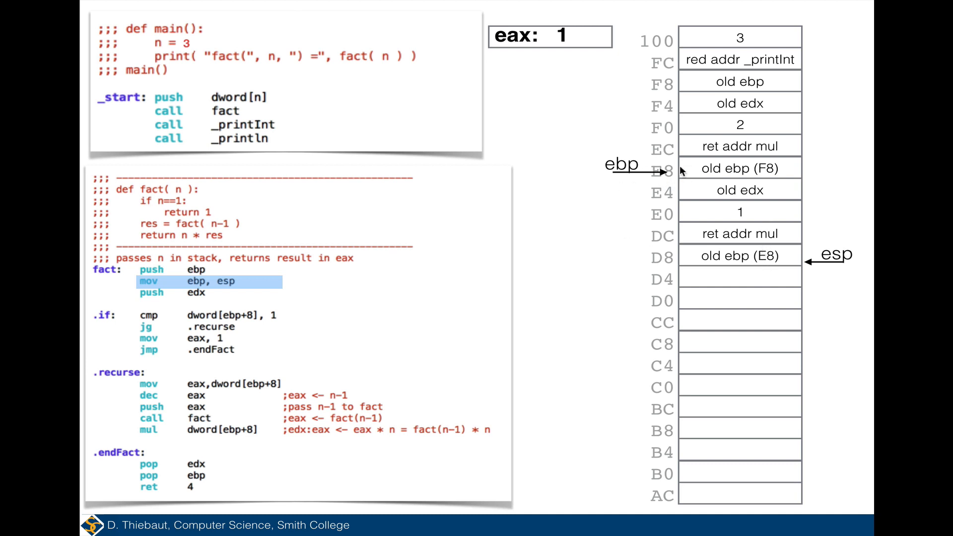
mouse_move(743, 262)
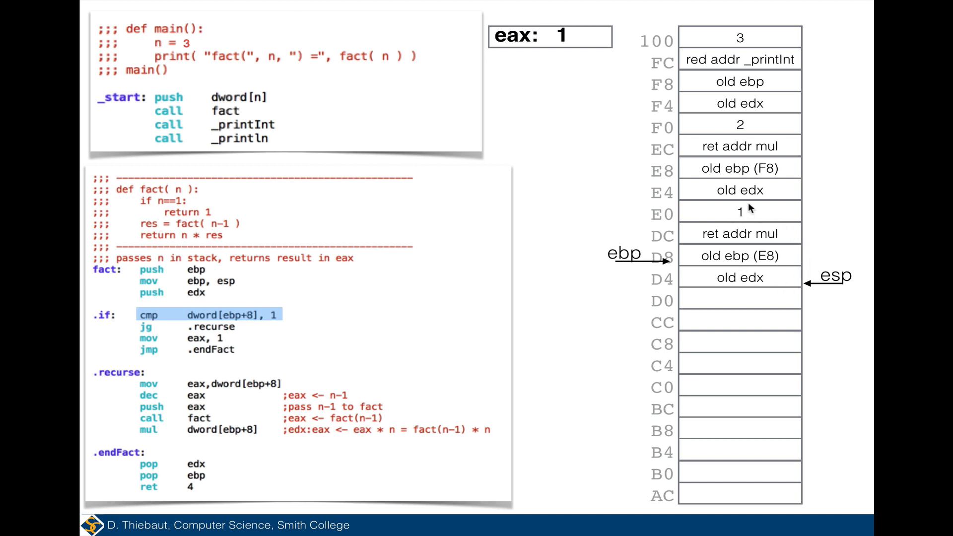
mouse_move(741, 220)
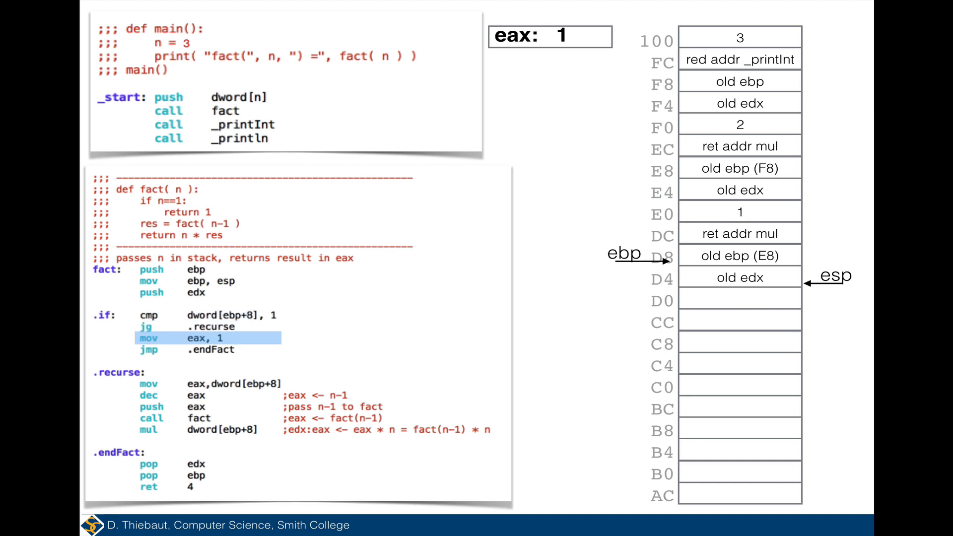
mouse_move(730, 97)
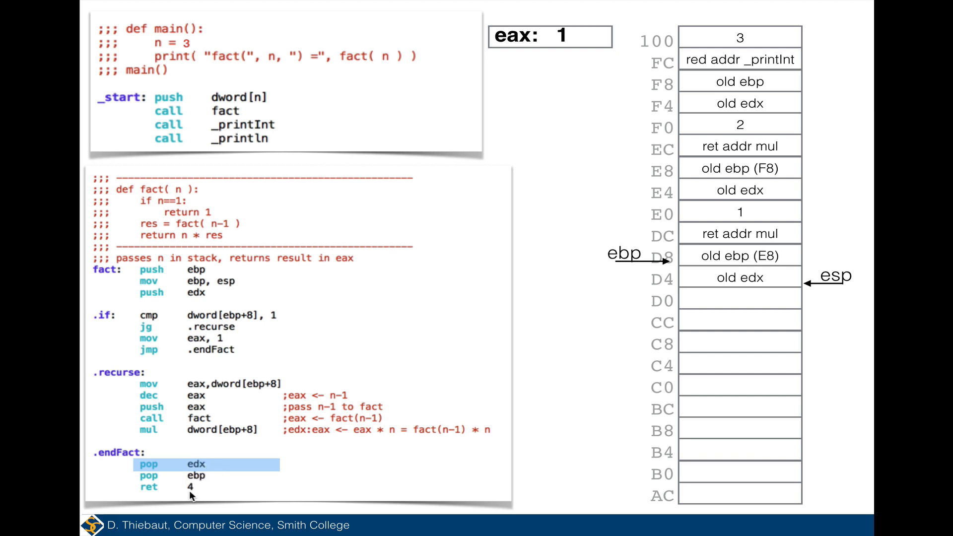
mouse_move(753, 280)
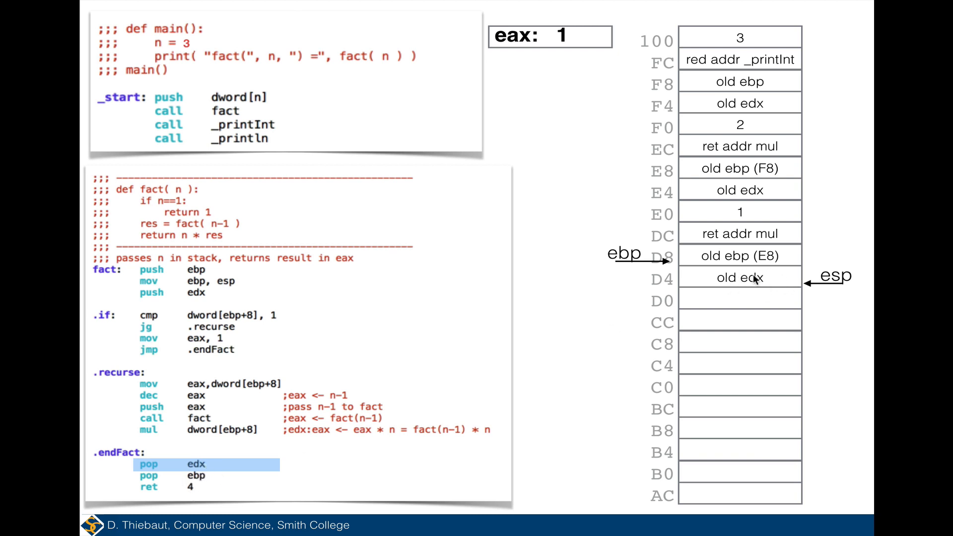
mouse_move(759, 258)
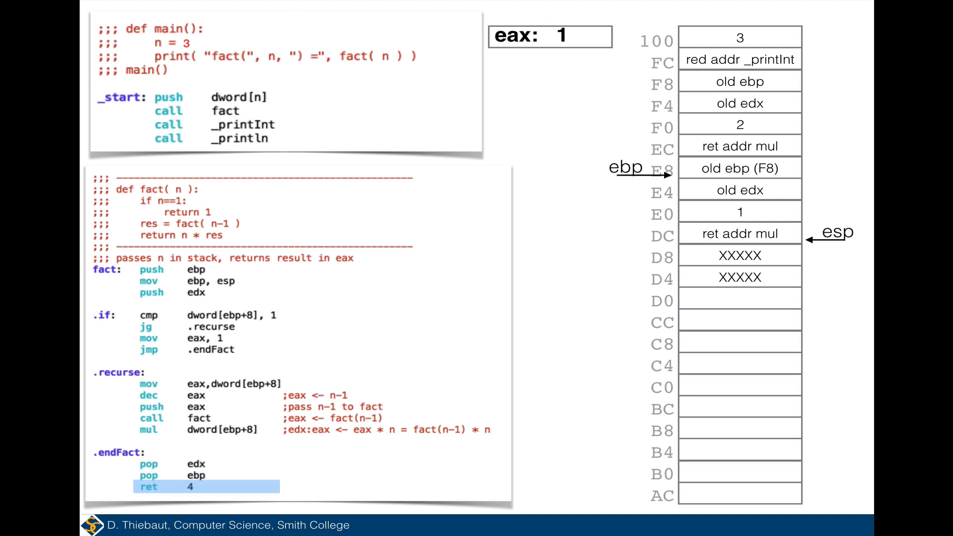
mouse_move(724, 209)
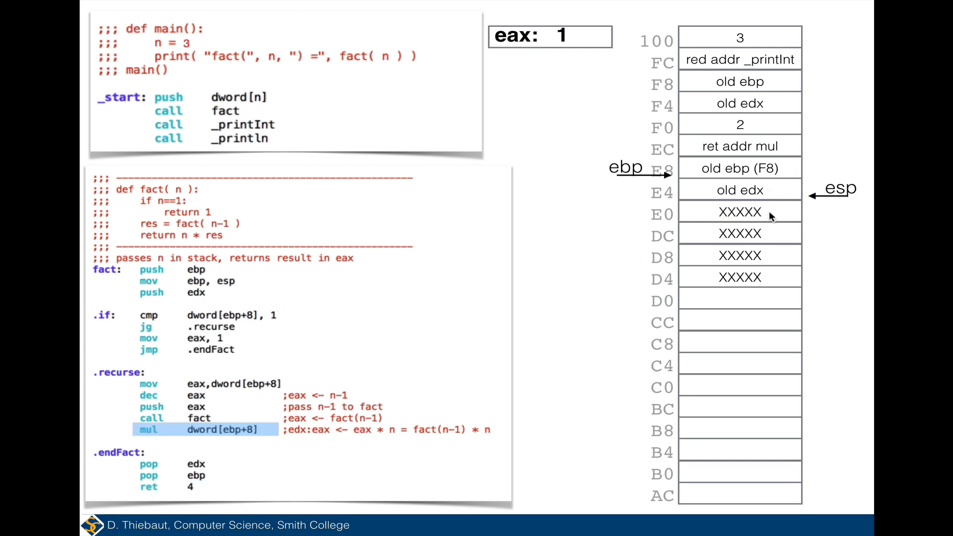
mouse_move(790, 212)
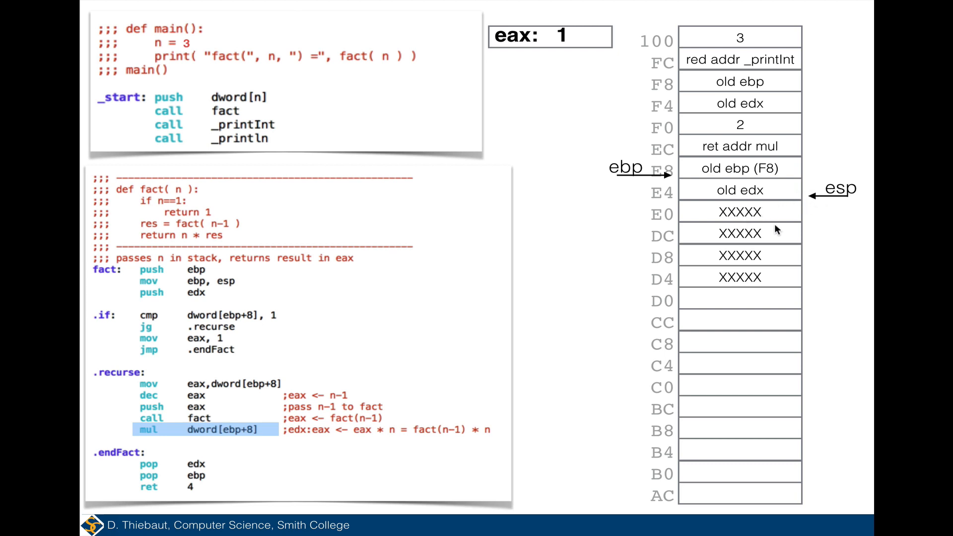
mouse_move(773, 243)
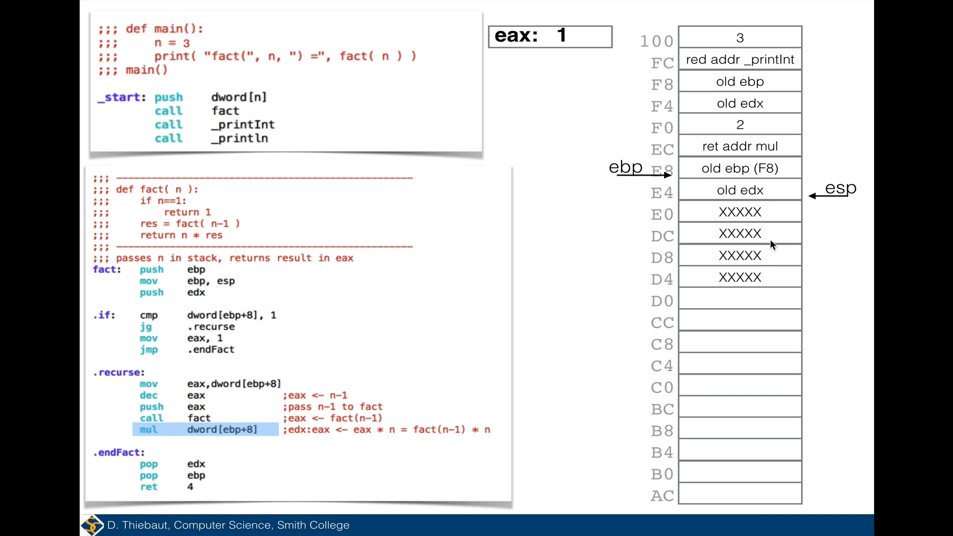
mouse_move(772, 215)
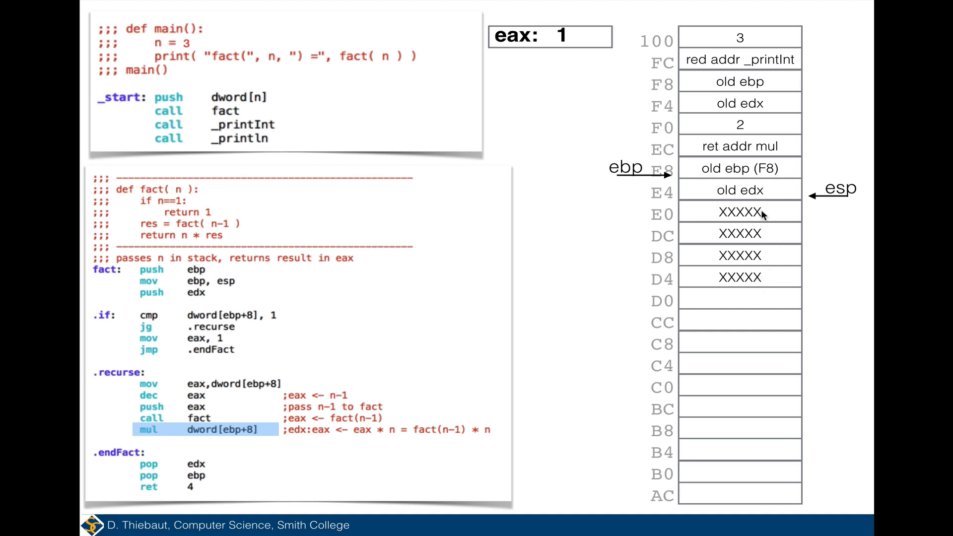
mouse_move(258, 431)
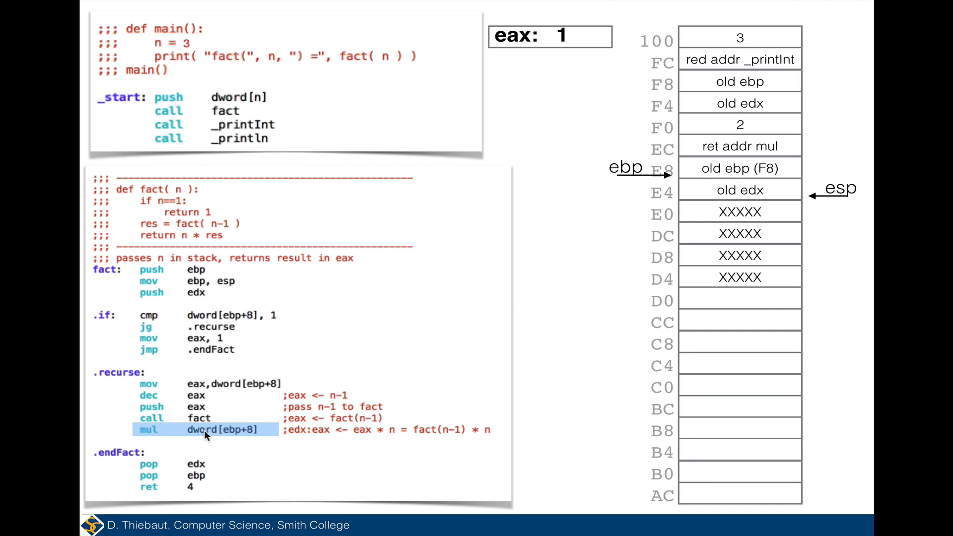
mouse_move(570, 49)
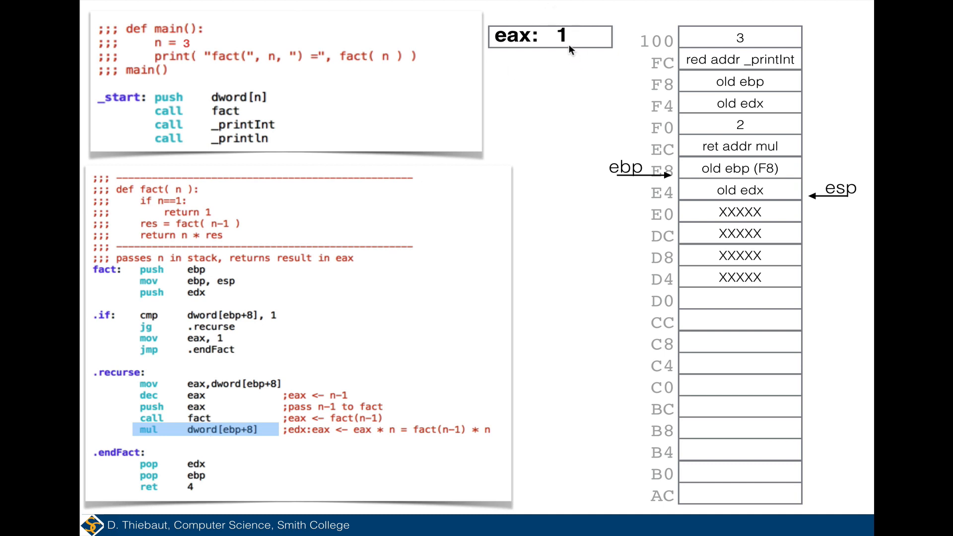
mouse_move(237, 429)
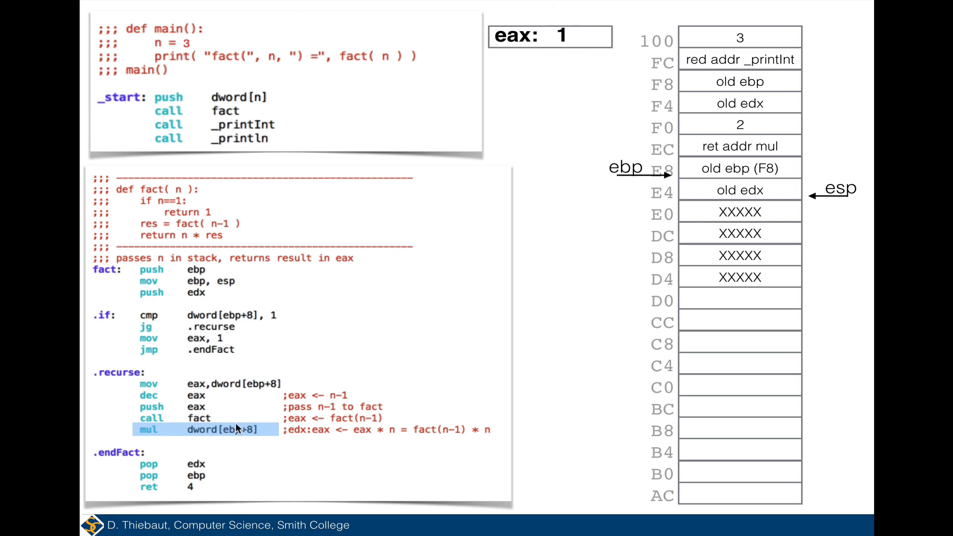
mouse_move(764, 177)
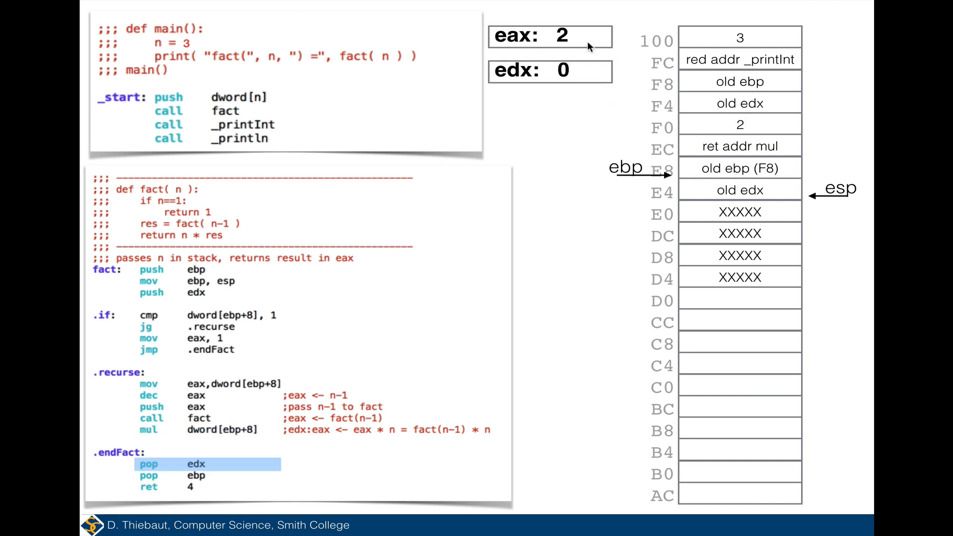
mouse_move(562, 72)
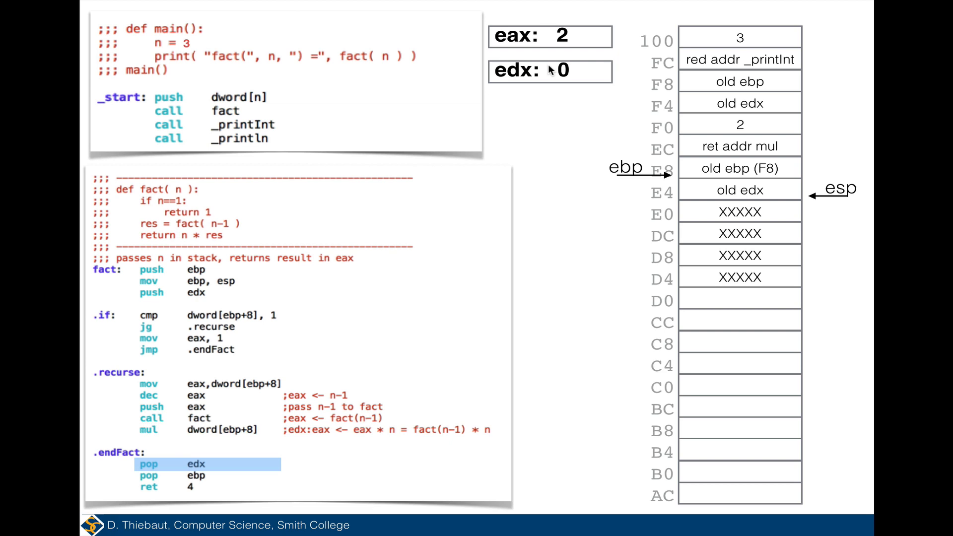
mouse_move(550, 69)
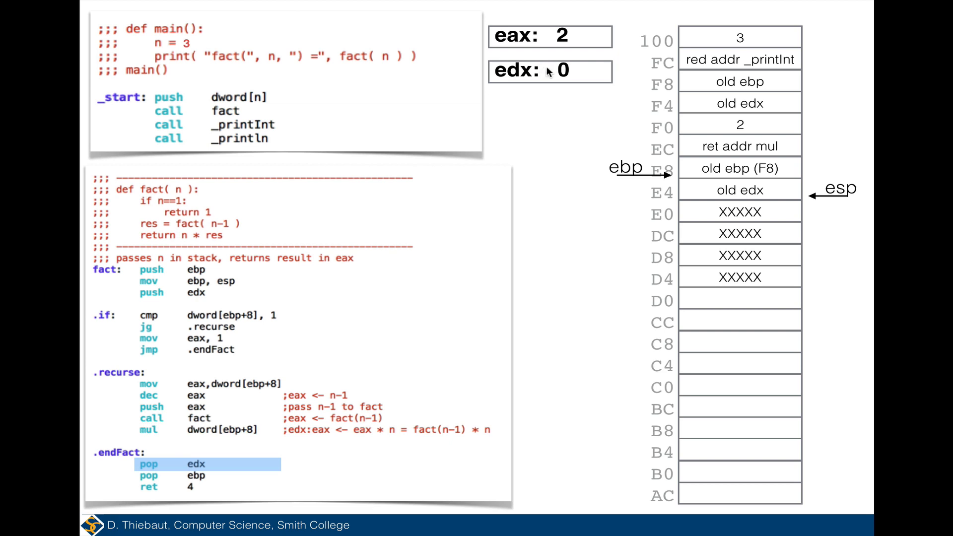
mouse_move(552, 83)
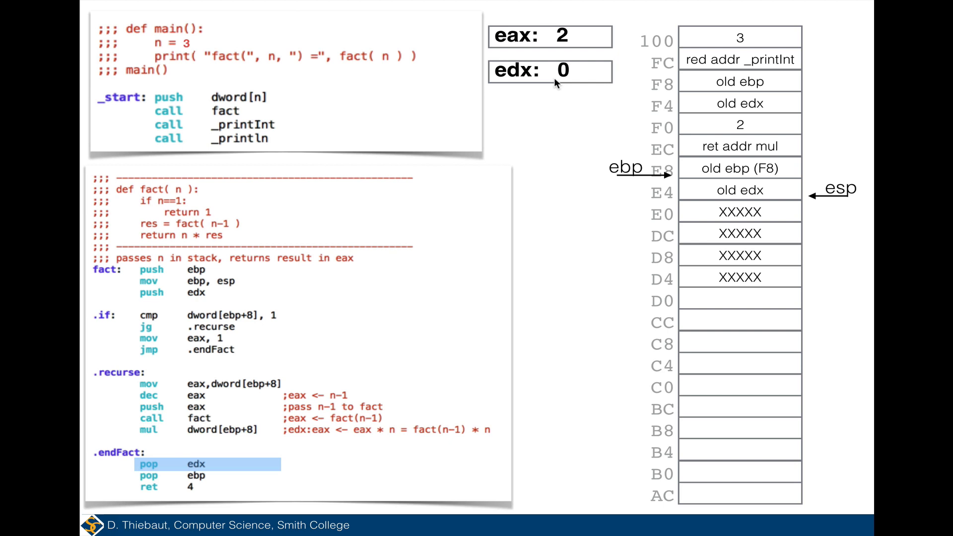
mouse_move(562, 83)
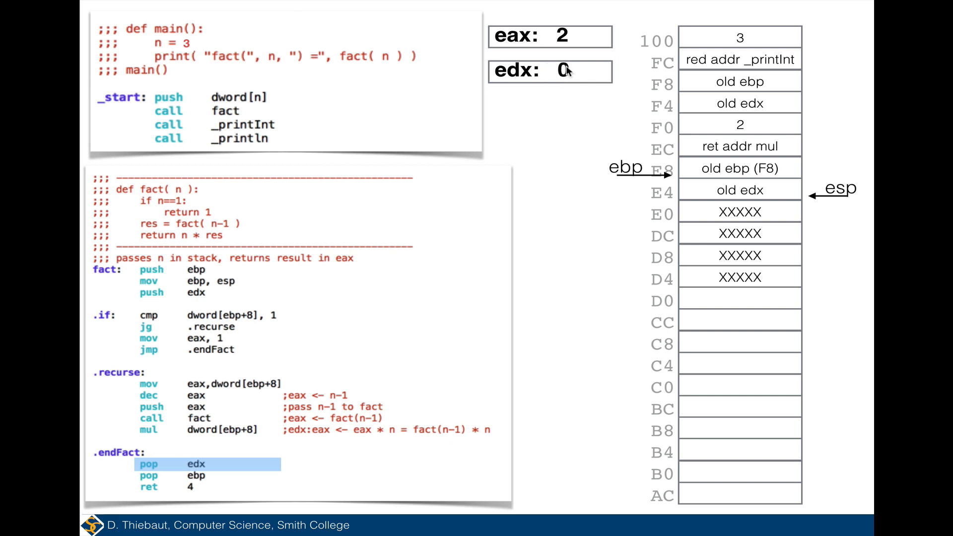
mouse_move(556, 80)
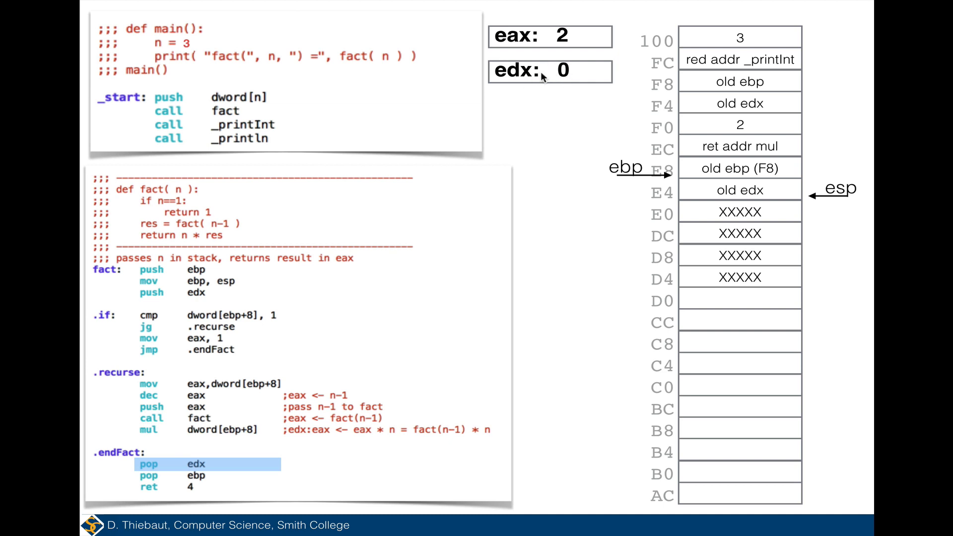
mouse_move(549, 77)
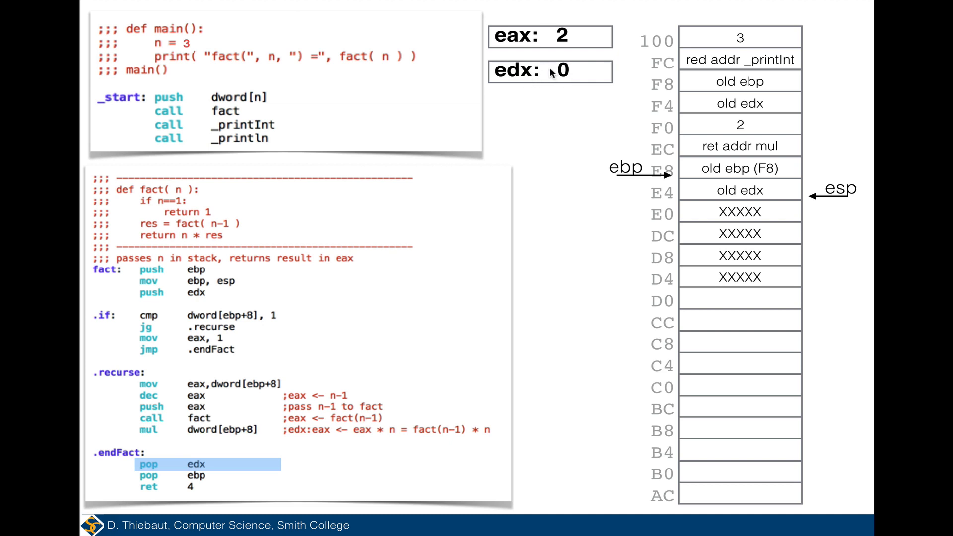
mouse_move(200, 464)
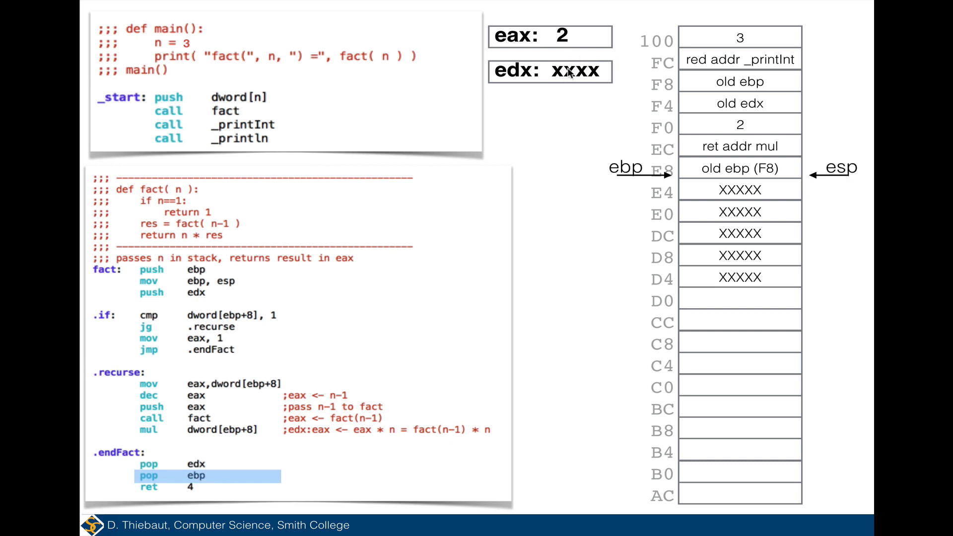
mouse_move(270, 386)
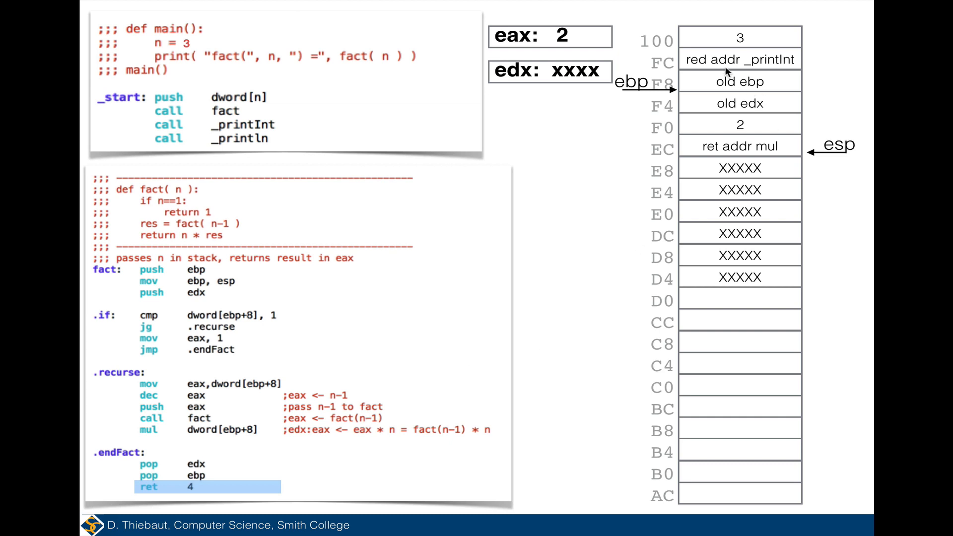
mouse_move(728, 101)
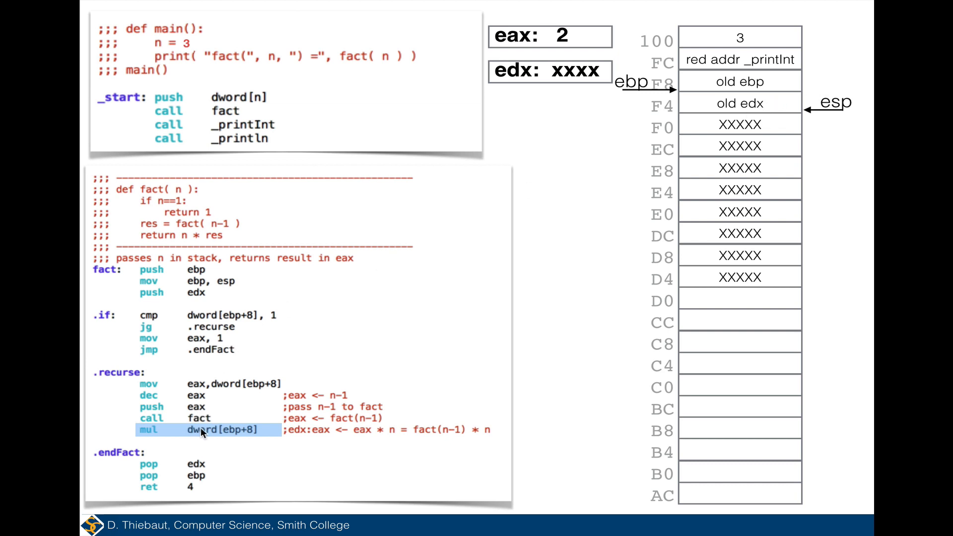
mouse_move(234, 434)
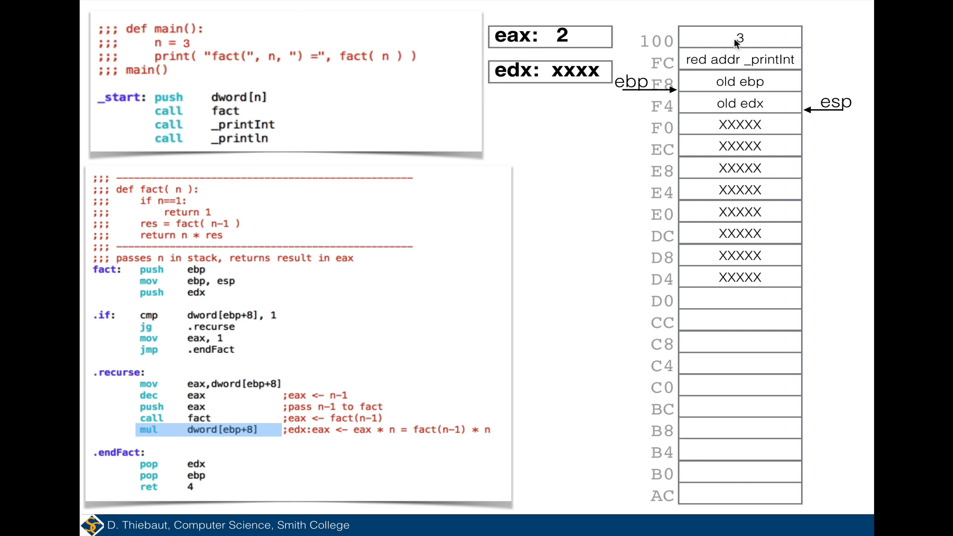
mouse_move(557, 48)
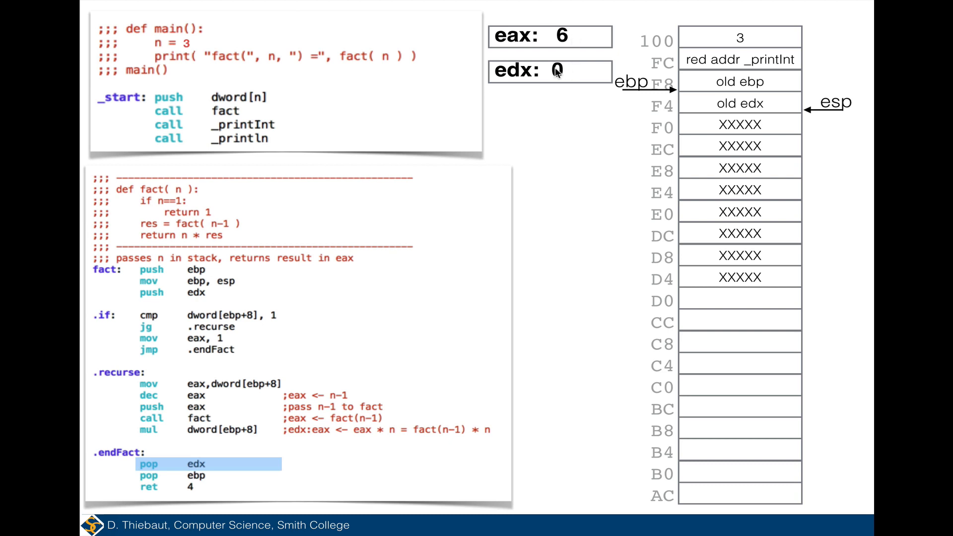
mouse_move(202, 466)
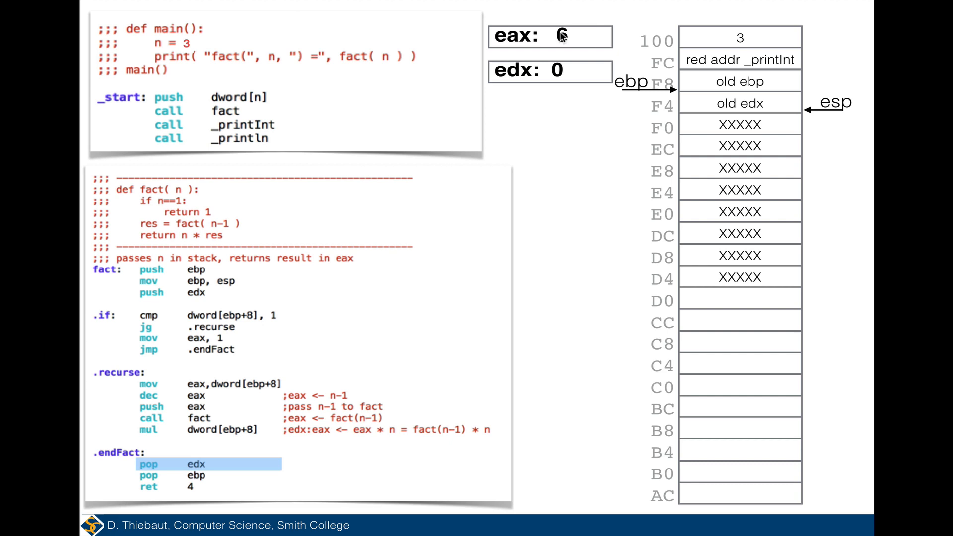
mouse_move(549, 54)
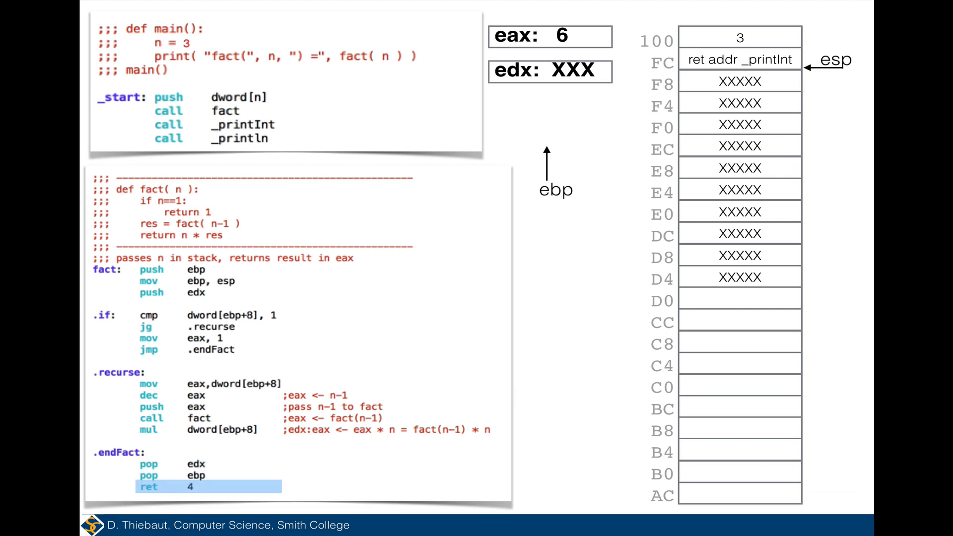
mouse_move(797, 10)
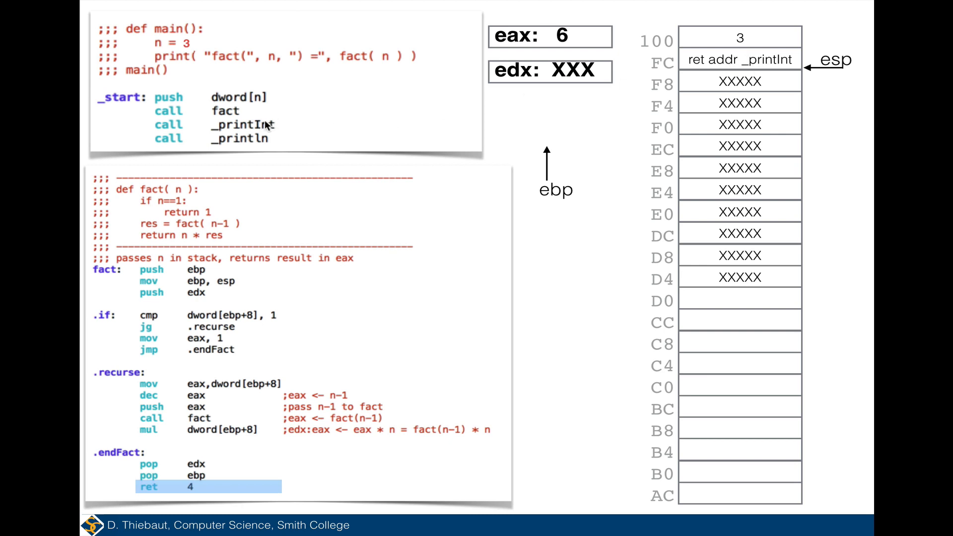
mouse_move(753, 42)
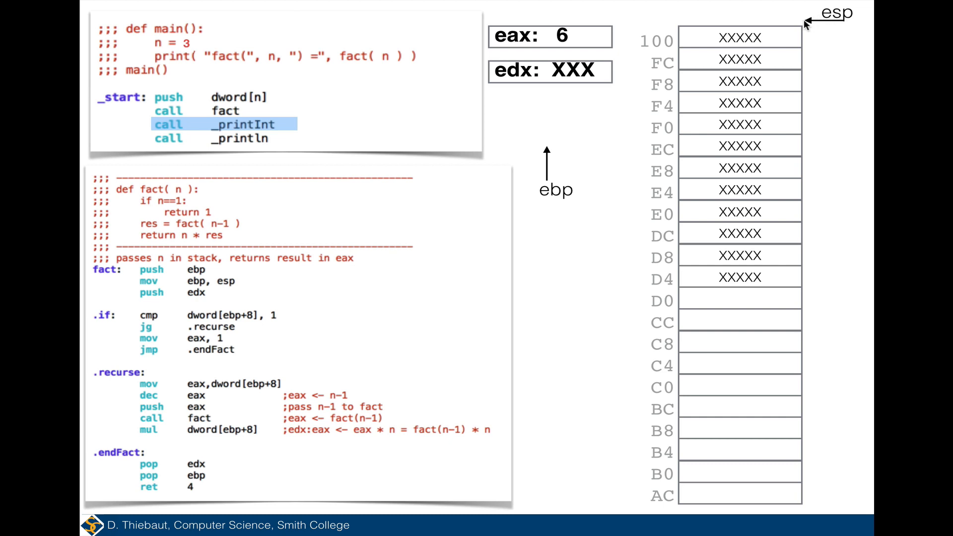
mouse_move(768, 258)
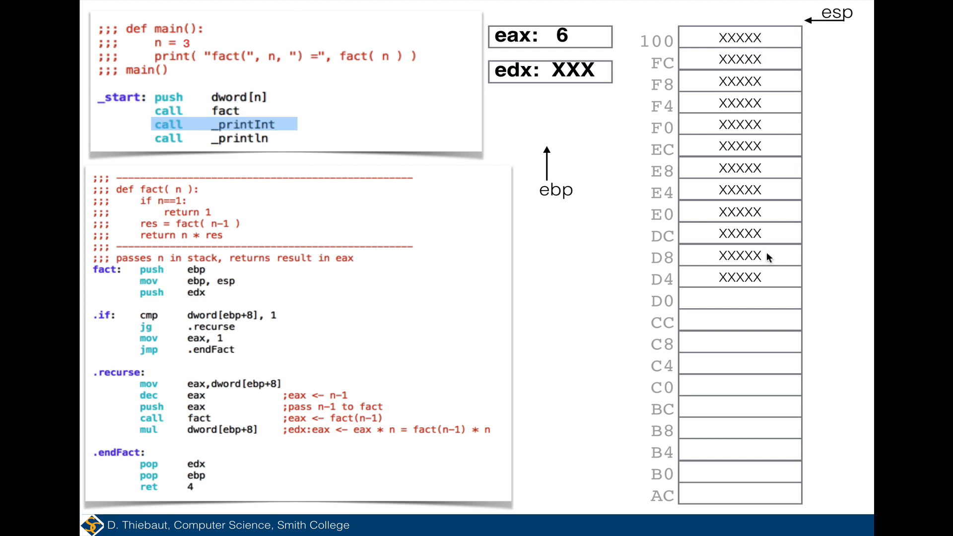